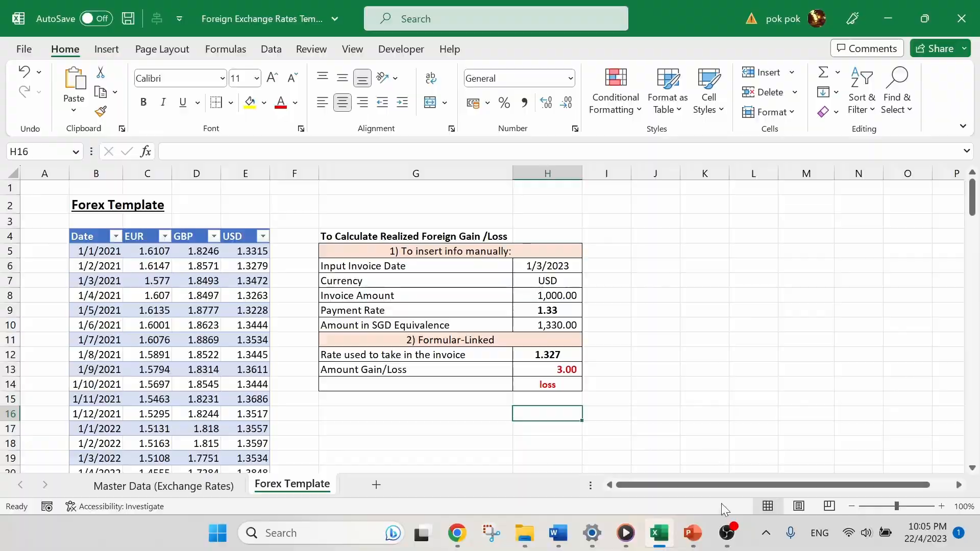
Switch from the finished Forex Template over to the PowerPoint slides.
{"action": "left_click", "coordinate": [163, 485]}
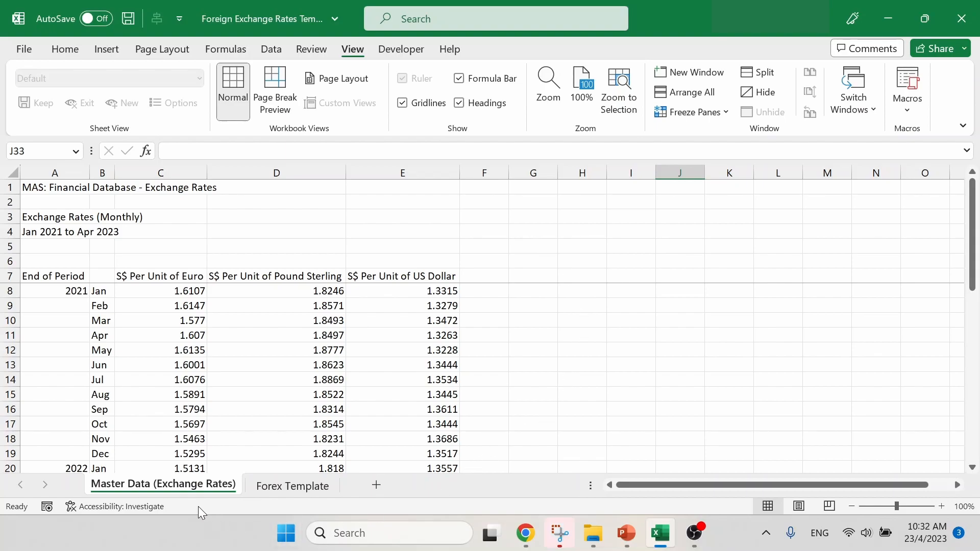
{"action": "mouse_move", "coordinate": [166, 497]}
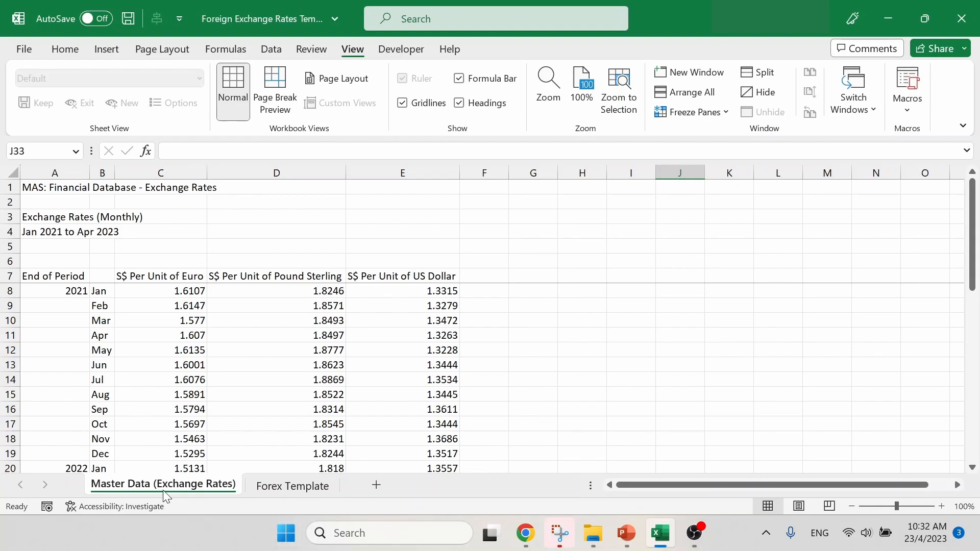
{"action": "mouse_move", "coordinate": [476, 217]}
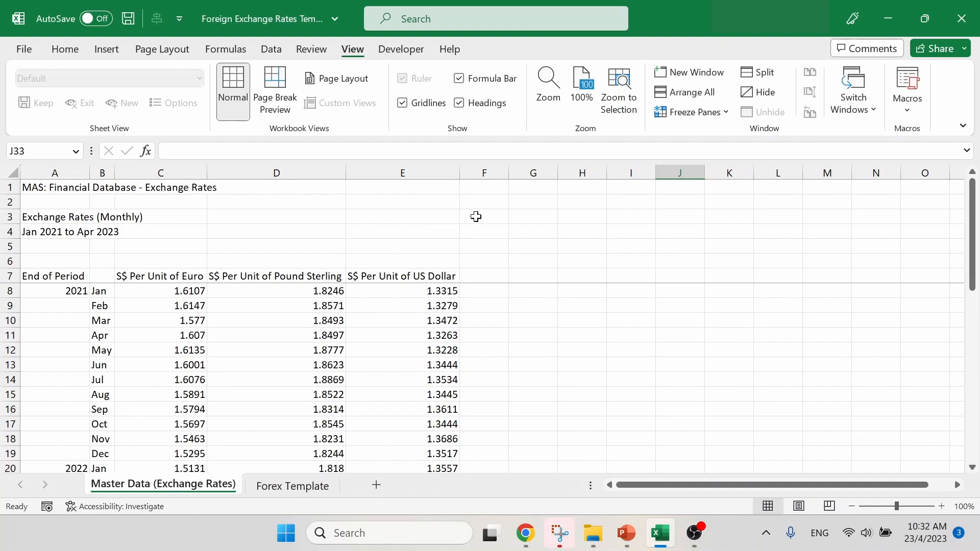
{"action": "mouse_move", "coordinate": [106, 287]}
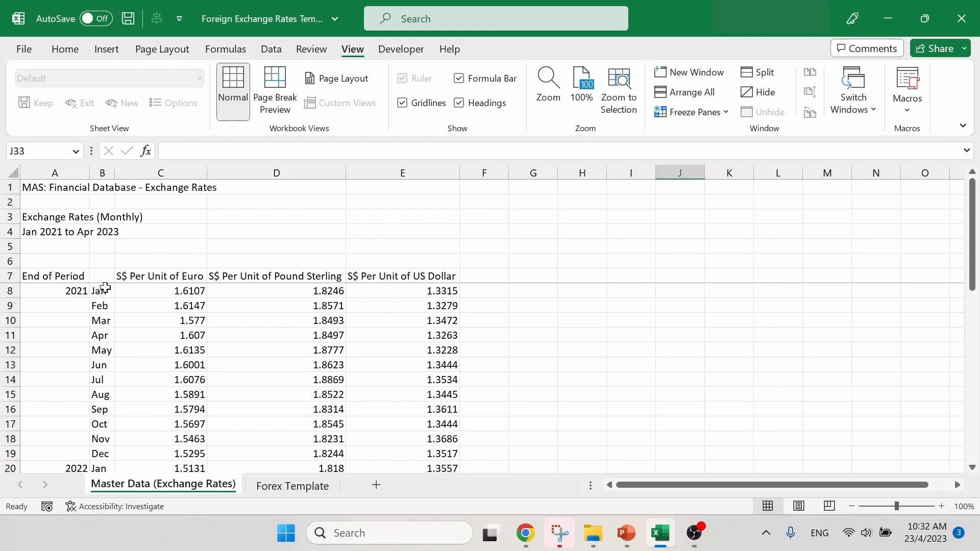
Point out the 2023 rows and US Dollar rate column, then return to the Forex Template sheet.
{"action": "scroll", "scroll_direction": "down", "scroll_amount": 3}
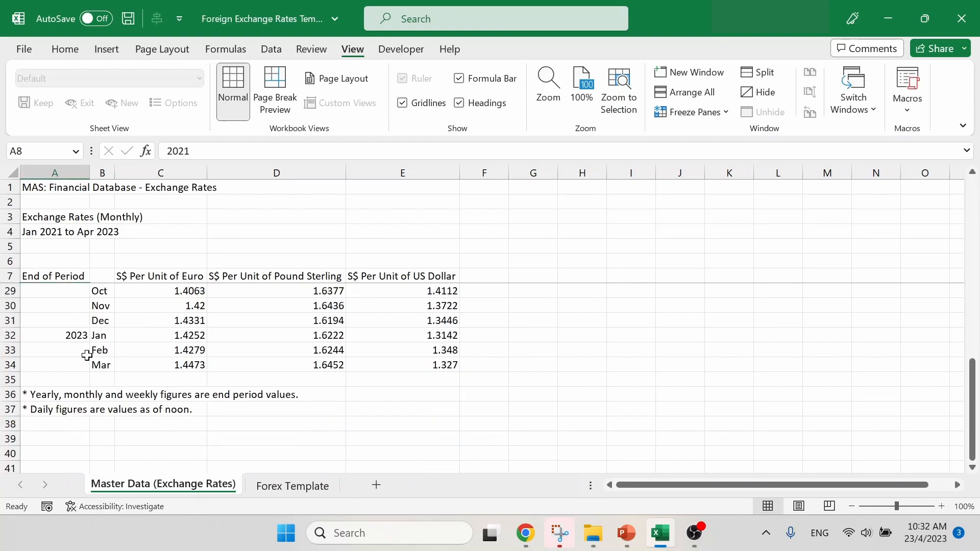
{"action": "left_click", "coordinate": [54, 335]}
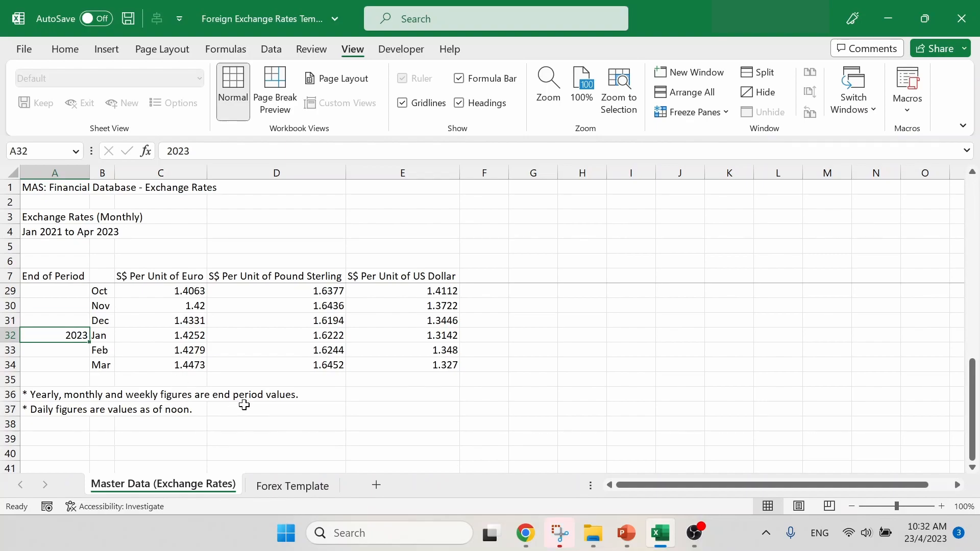
{"action": "left_click", "coordinate": [160, 275]}
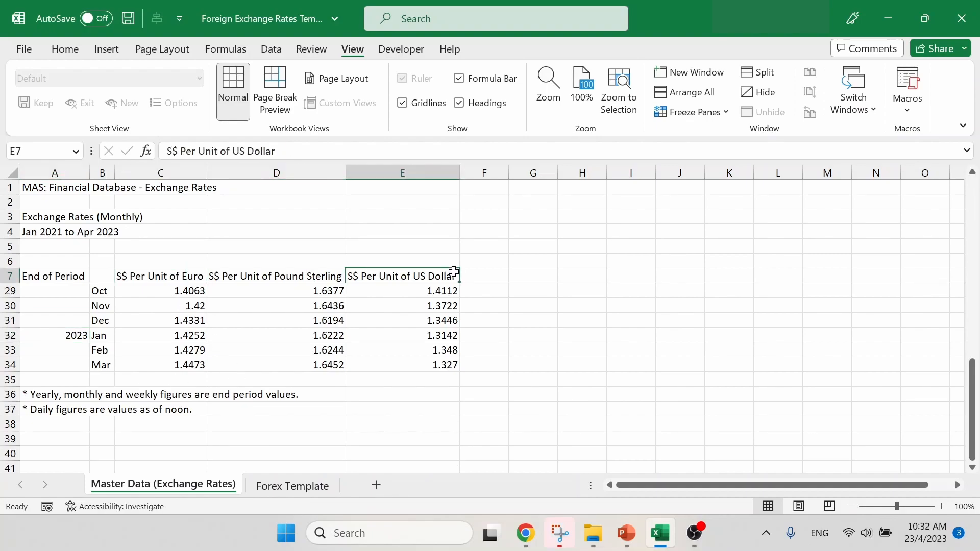
{"action": "mouse_move", "coordinate": [303, 225]}
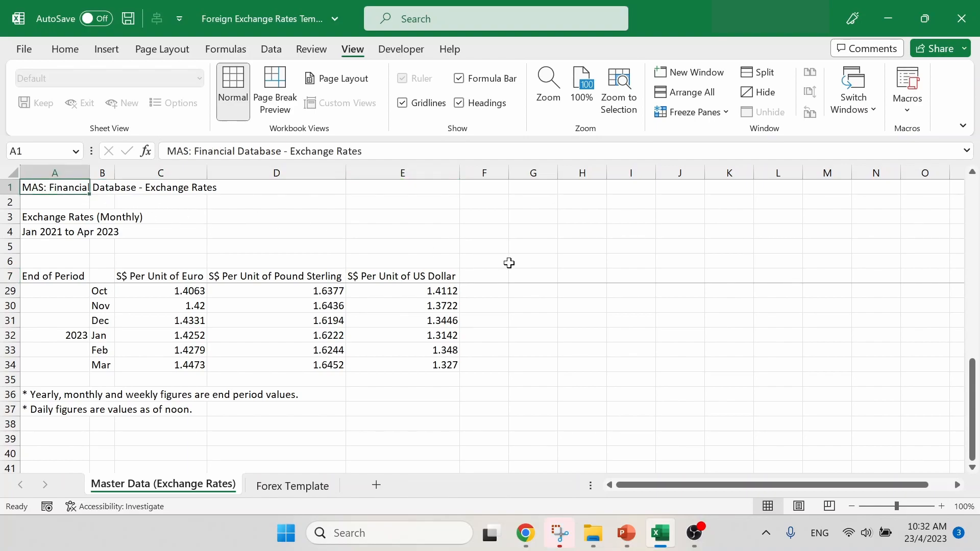
{"action": "left_click", "coordinate": [524, 532]}
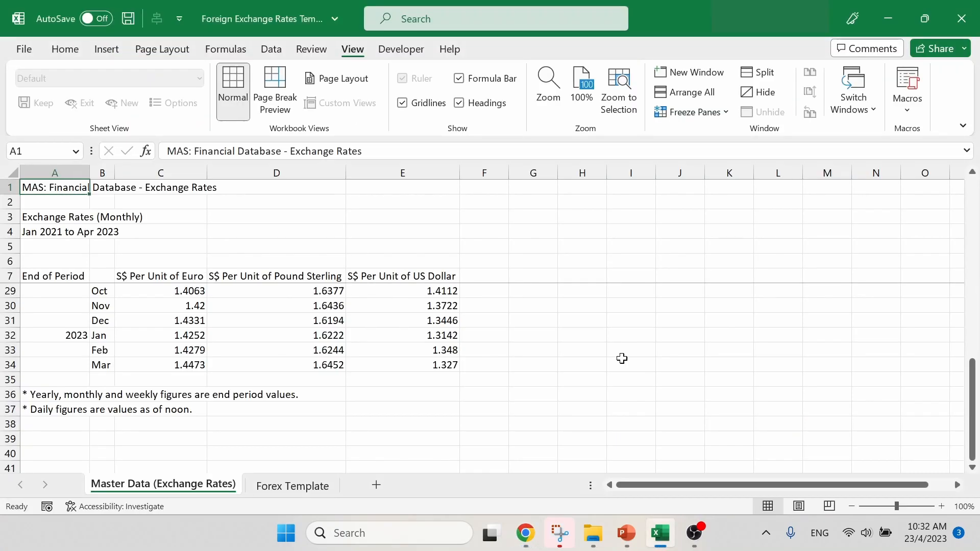
{"action": "left_click", "coordinate": [292, 484]}
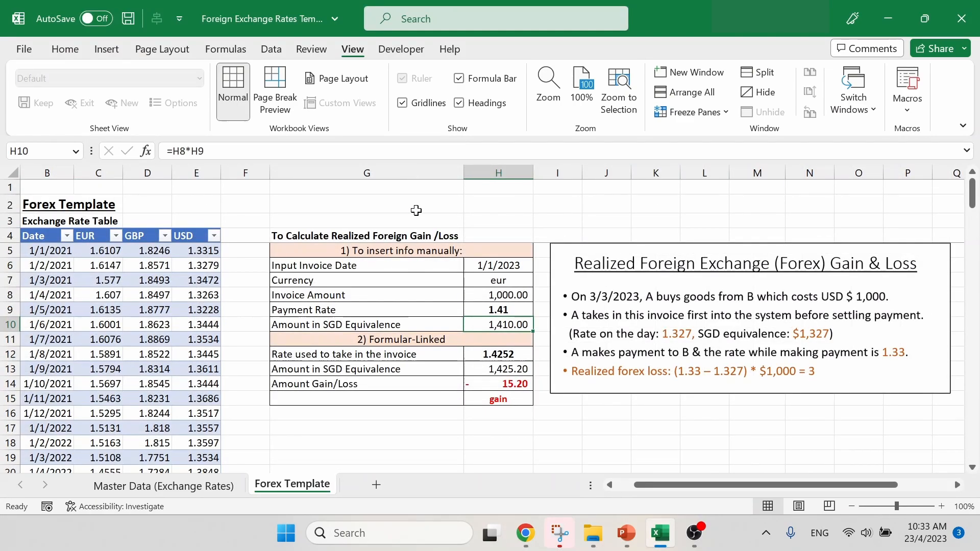
{"action": "mouse_move", "coordinate": [82, 238]}
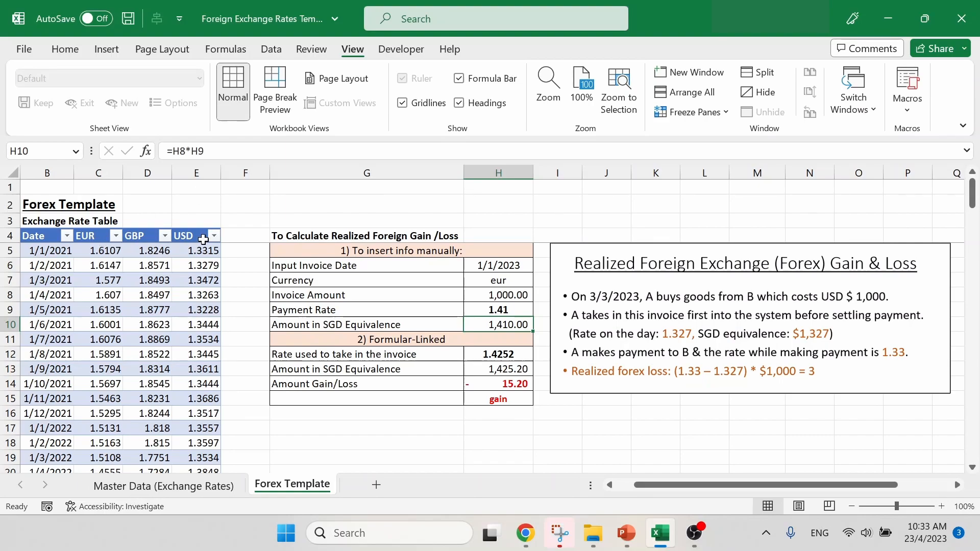
{"action": "mouse_move", "coordinate": [65, 260]}
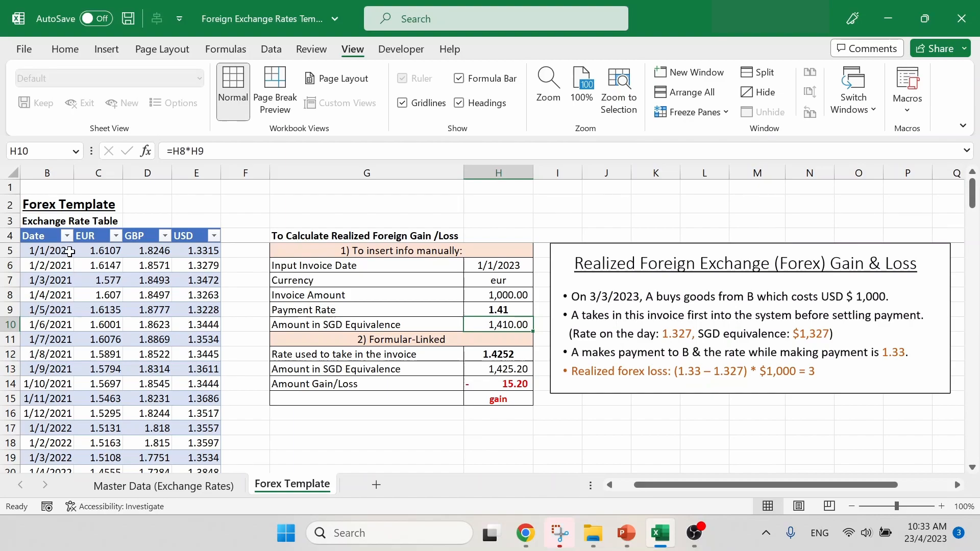
{"action": "left_click", "coordinate": [46, 251]}
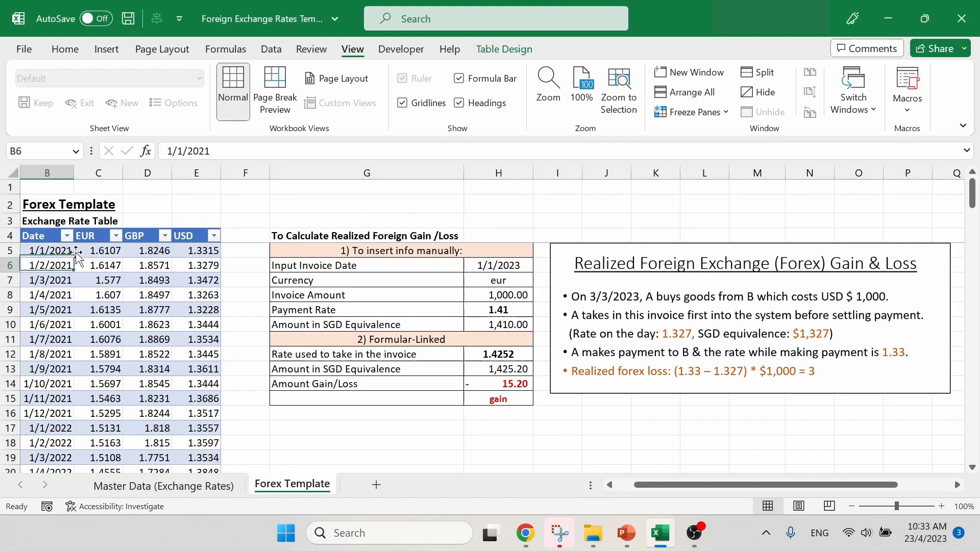
{"action": "left_click", "coordinate": [46, 280]}
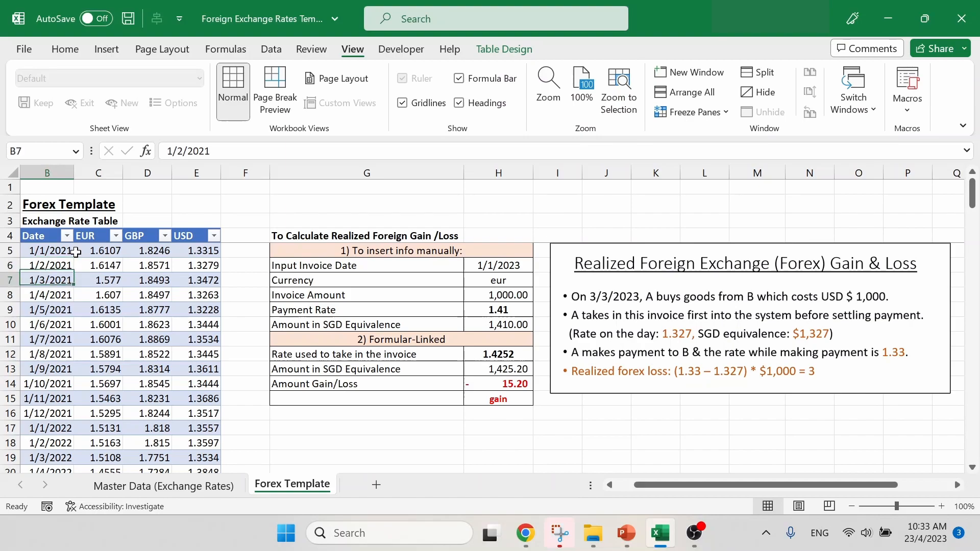
{"action": "left_click", "coordinate": [46, 294]}
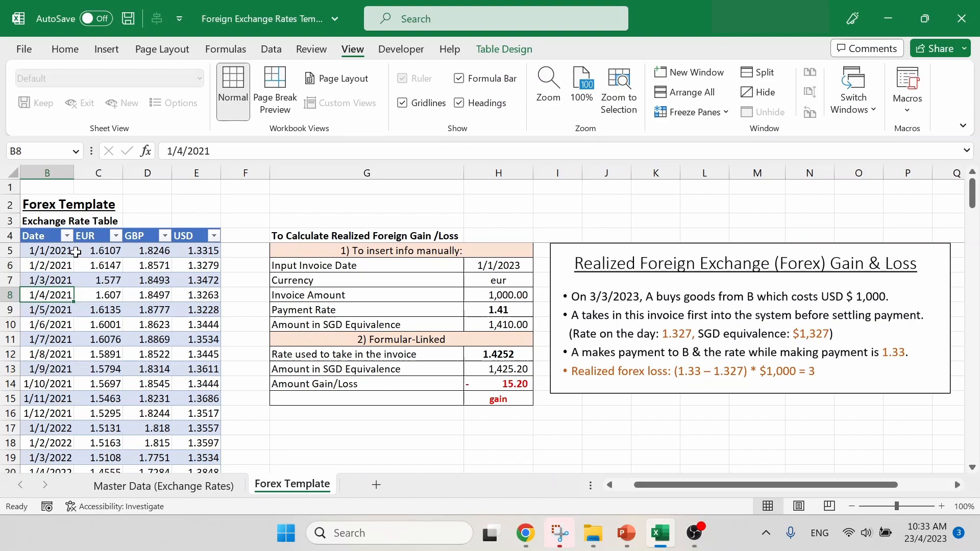
{"action": "left_click", "coordinate": [366, 203]}
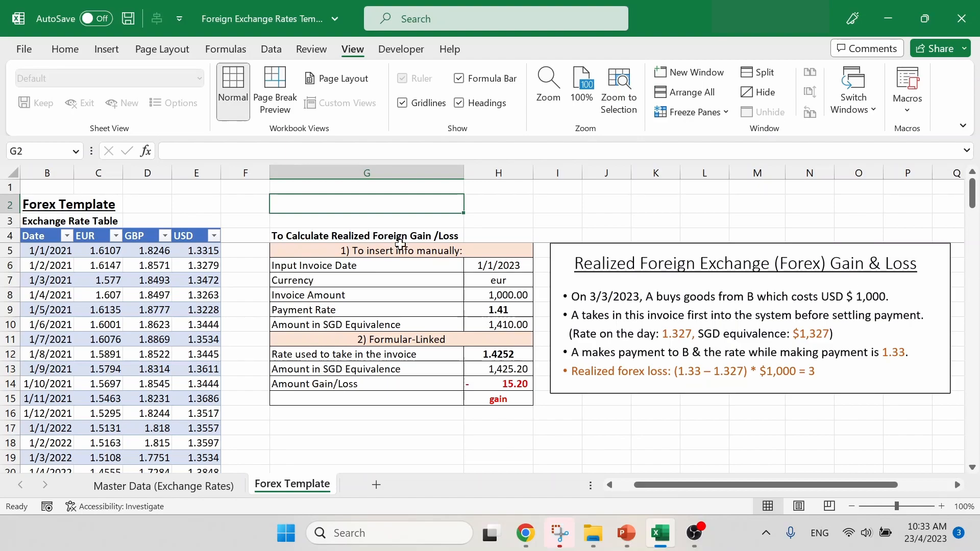
{"action": "mouse_move", "coordinate": [466, 241]}
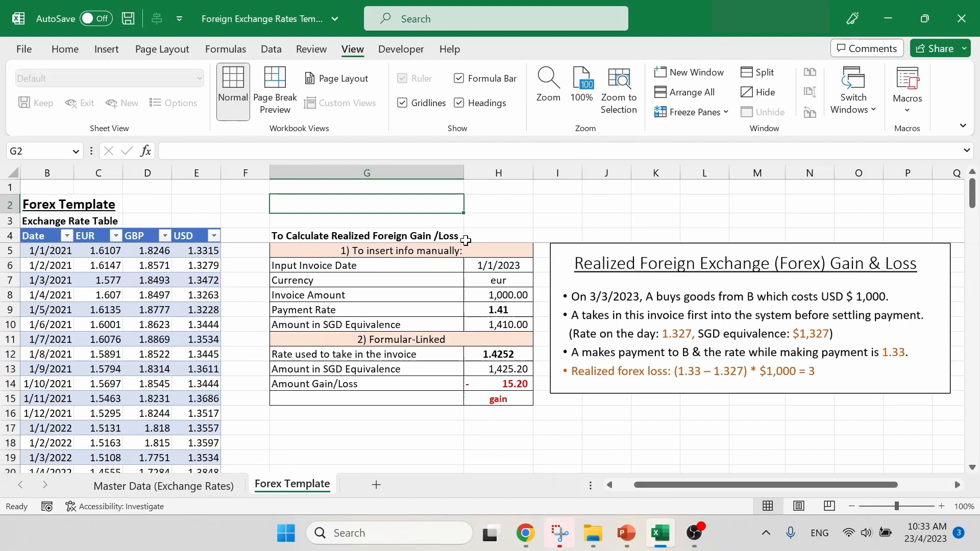
{"action": "mouse_move", "coordinate": [489, 259]}
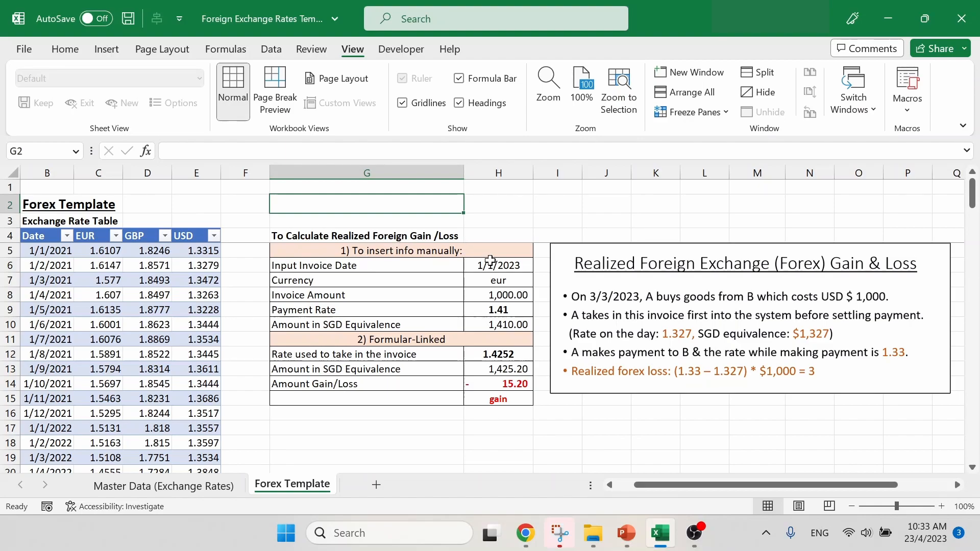
{"action": "left_click", "coordinate": [366, 250]}
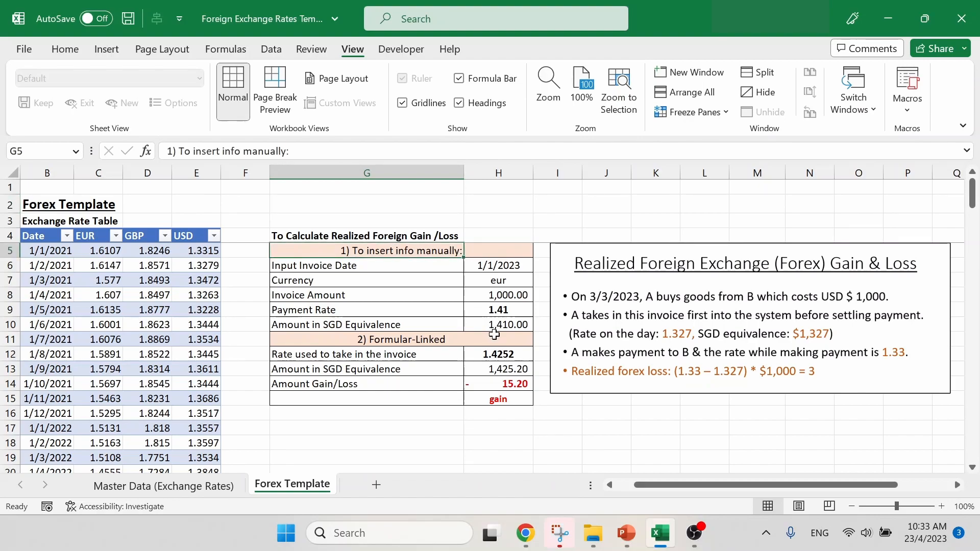
{"action": "left_click", "coordinate": [366, 339]}
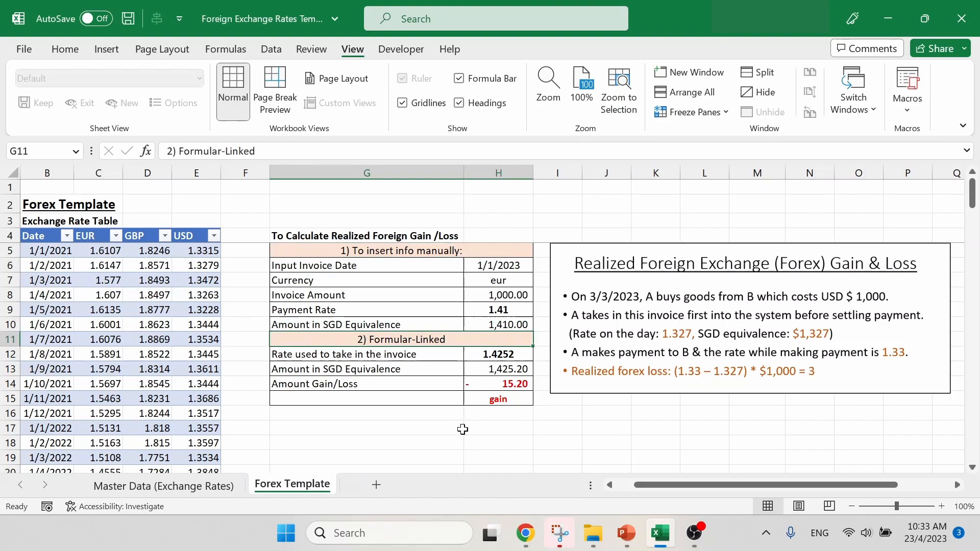
{"action": "mouse_move", "coordinate": [799, 204]}
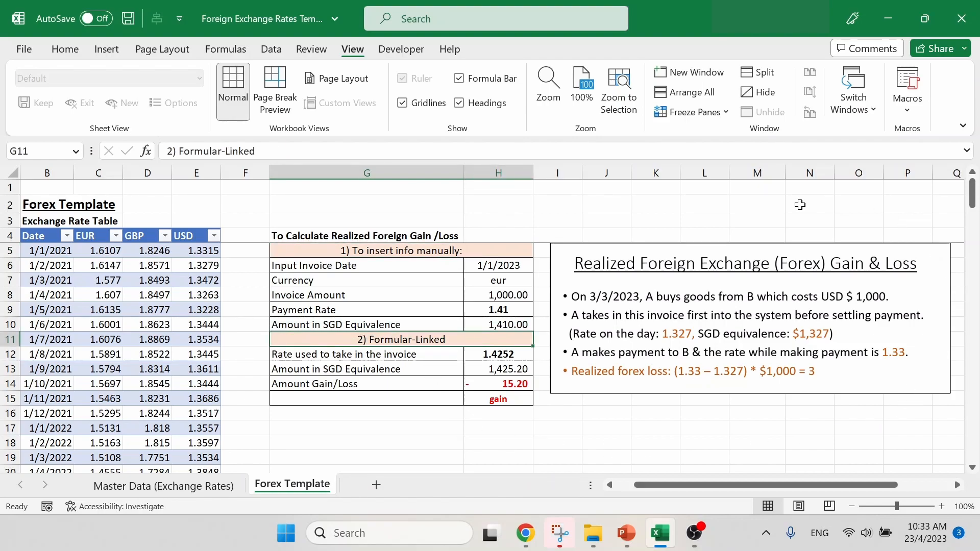
{"action": "mouse_move", "coordinate": [732, 427]}
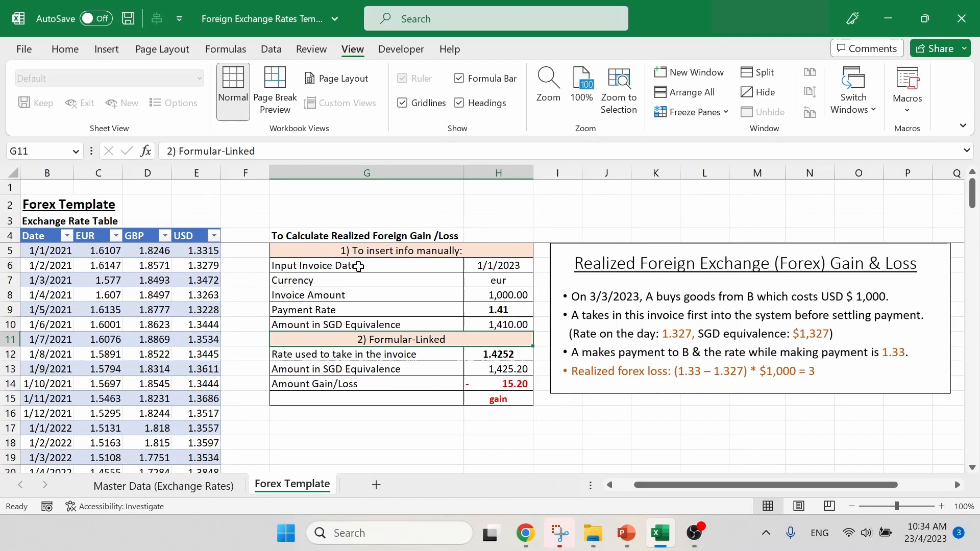
{"action": "mouse_move", "coordinate": [375, 266]}
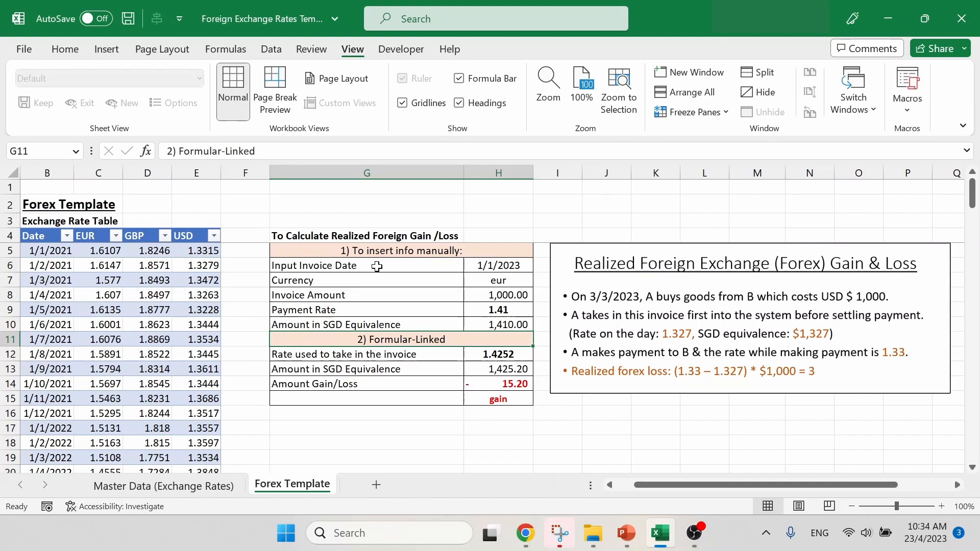
{"action": "mouse_move", "coordinate": [642, 310]}
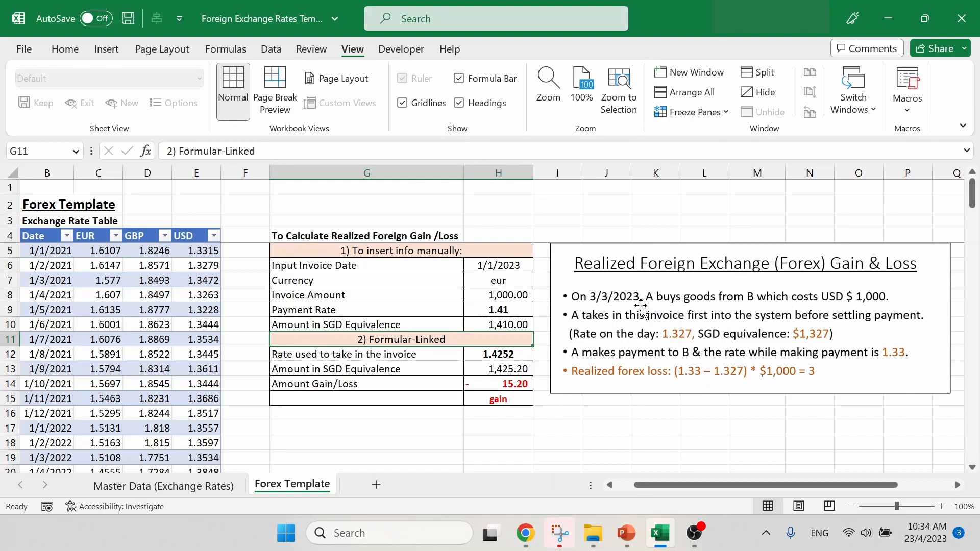
{"action": "mouse_move", "coordinate": [583, 423]}
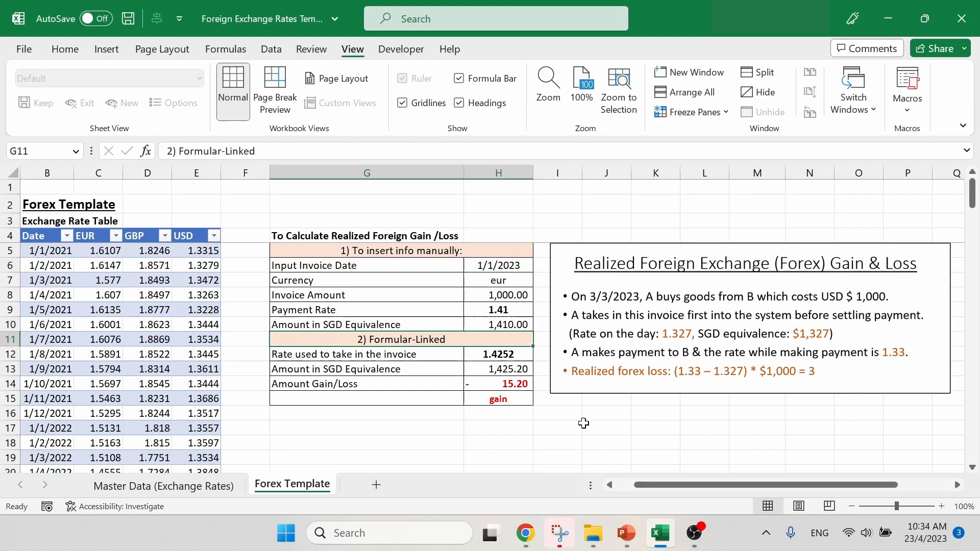
{"action": "mouse_move", "coordinate": [58, 256]}
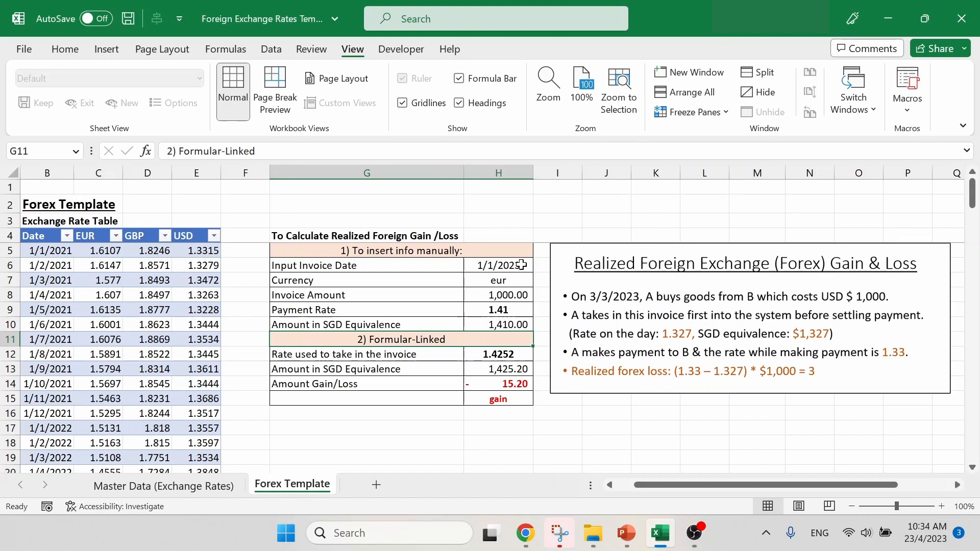
Enter invoice date 1/3/2023 and currency usd, then select the amount and payment rate cells.
{"action": "left_click", "coordinate": [499, 266]}
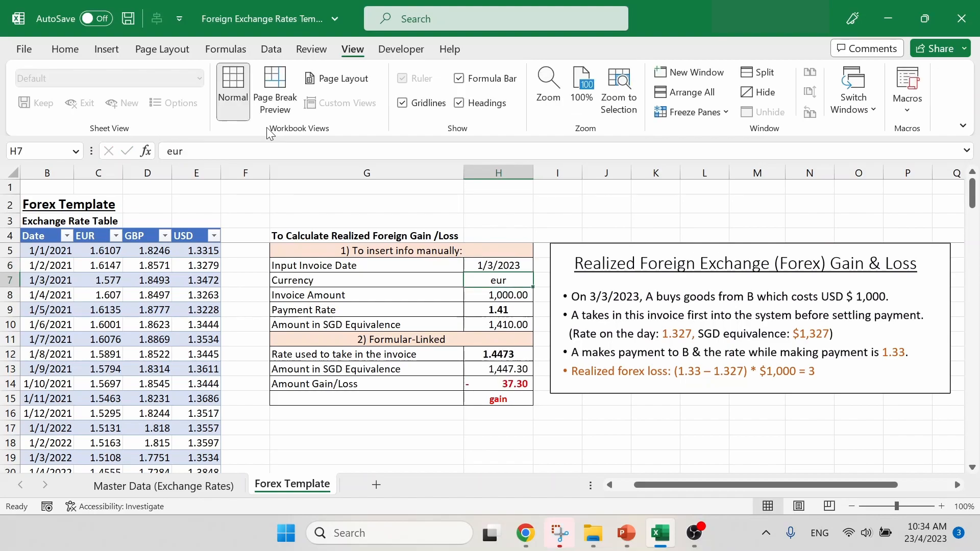
{"action": "mouse_move", "coordinate": [544, 297]}
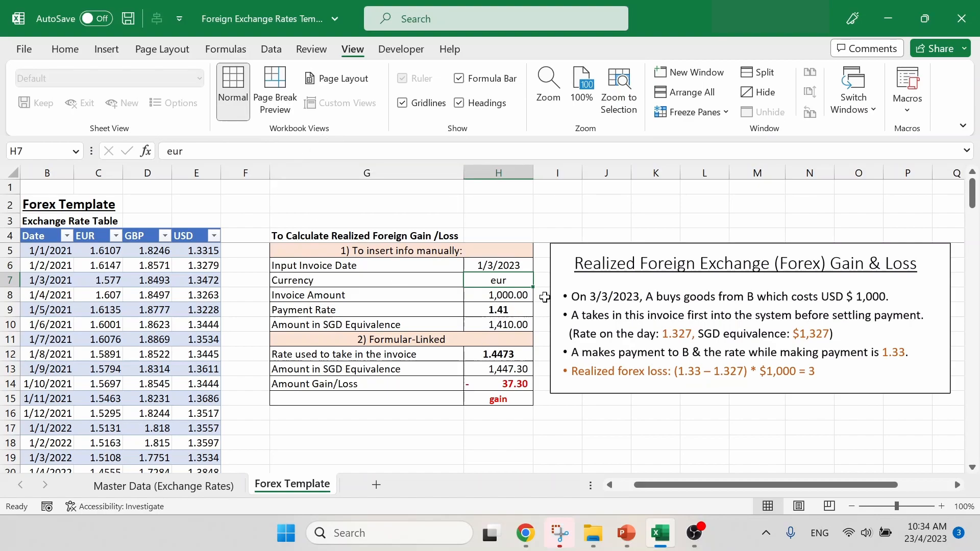
{"action": "mouse_move", "coordinate": [807, 309]}
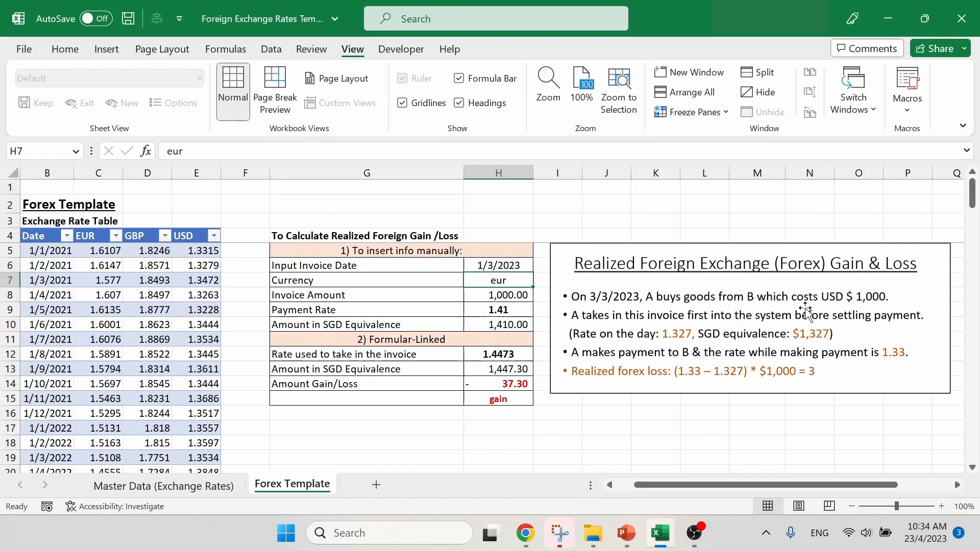
{"action": "mouse_move", "coordinate": [717, 213]}
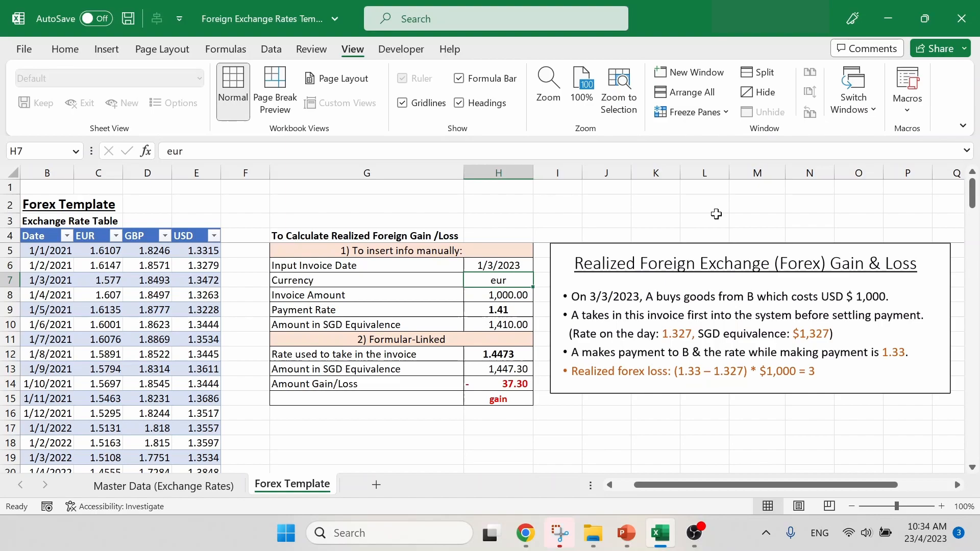
{"action": "type", "text": "usd"}
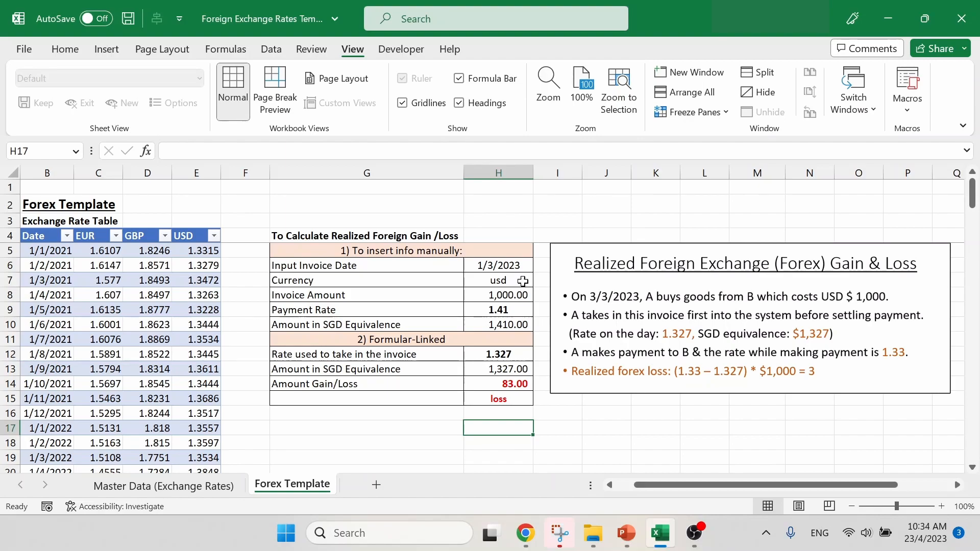
{"action": "mouse_move", "coordinate": [523, 293]}
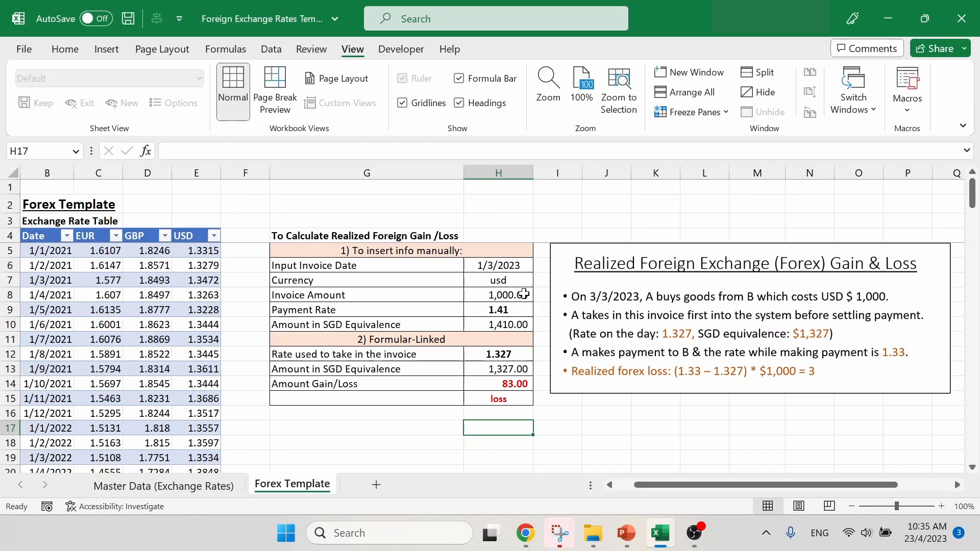
{"action": "left_click", "coordinate": [498, 295]}
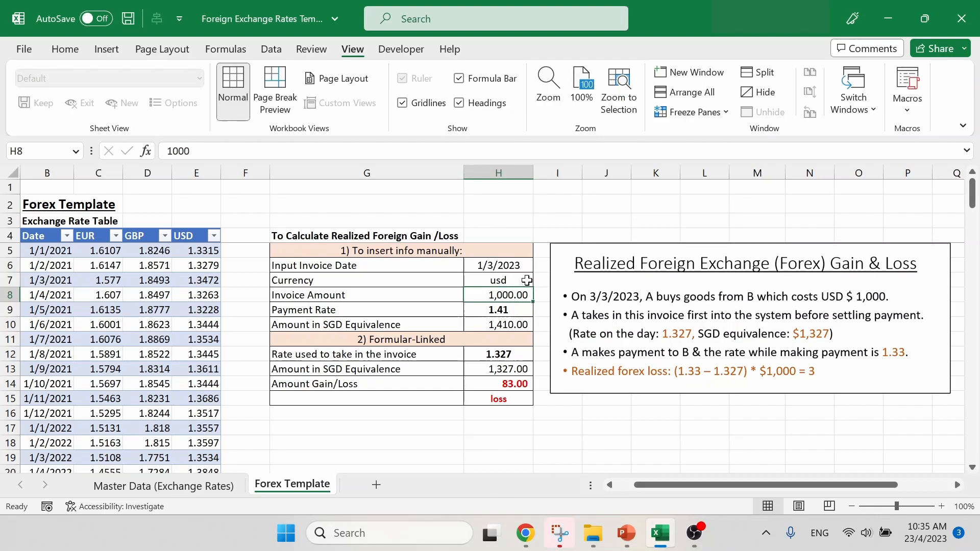
{"action": "mouse_move", "coordinate": [894, 306]}
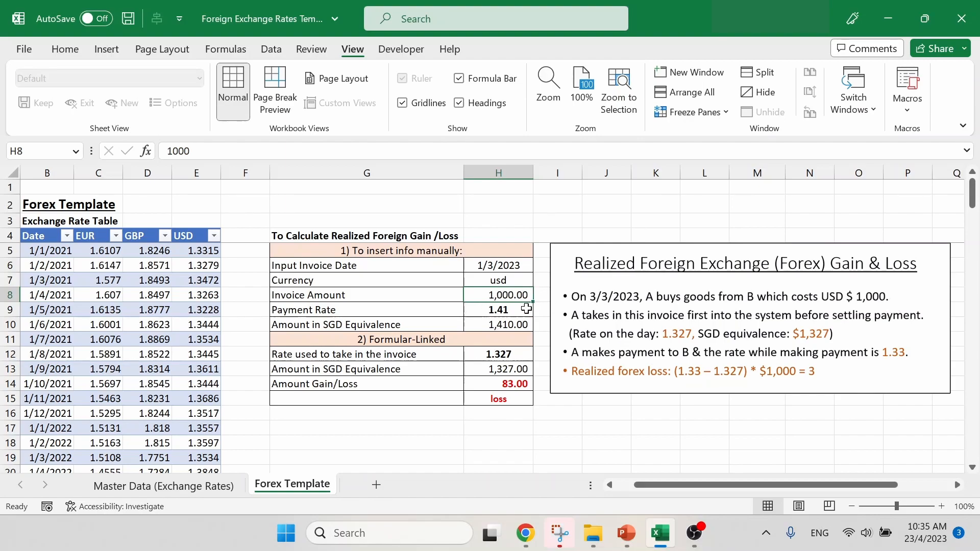
{"action": "left_click", "coordinate": [498, 309]}
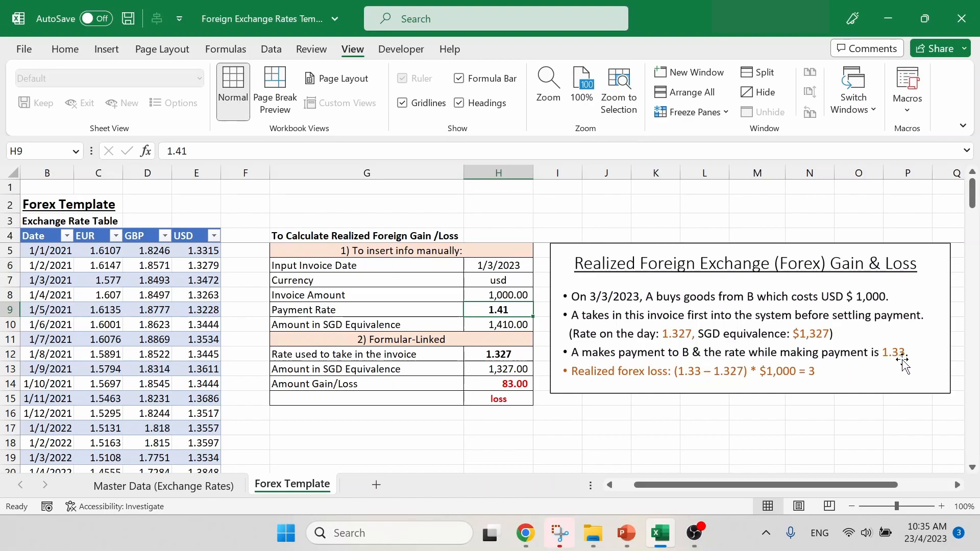
Set the payment rate to 1.33 and commit =H8*H9, giving 1,330.00 SGD and a 3.00 loss.
{"action": "type", "text": "1"}
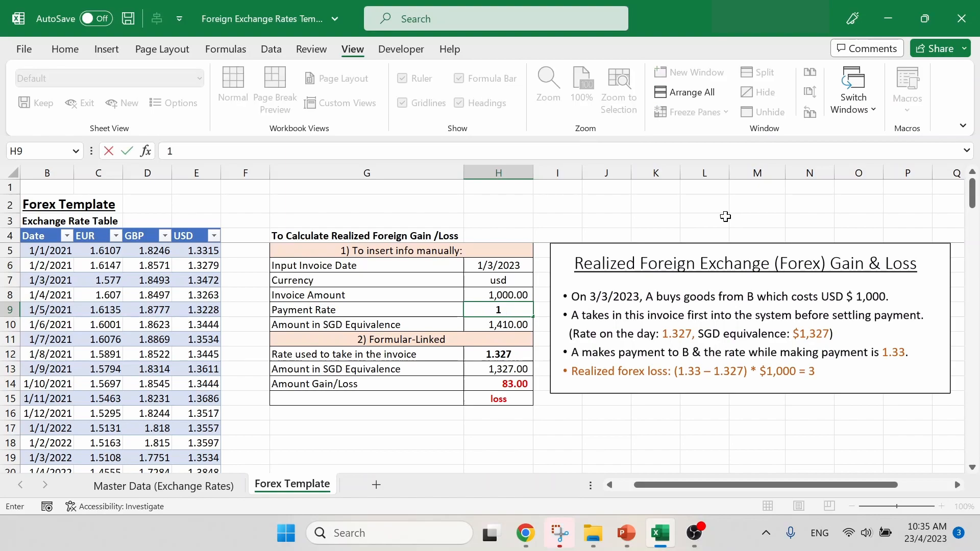
{"action": "type", "text": "1.33"}
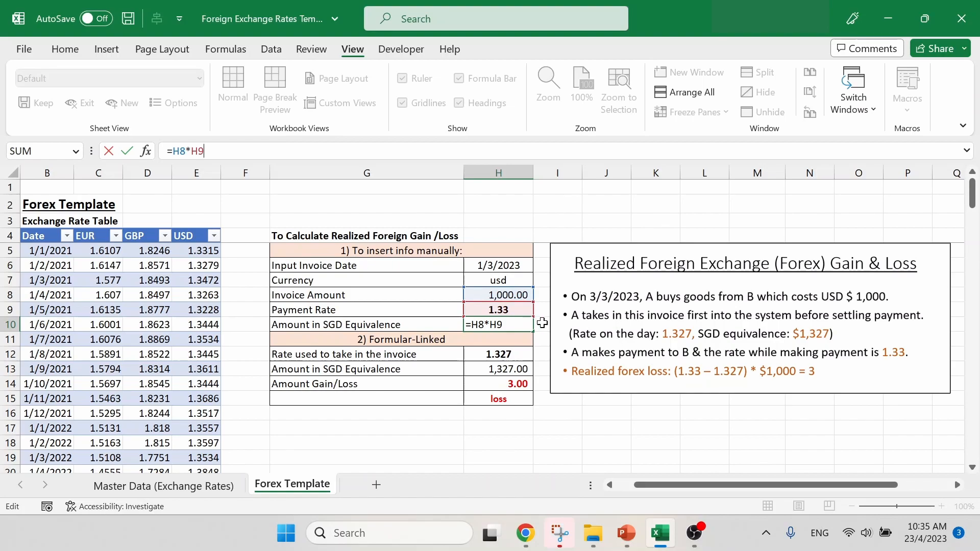
{"action": "key", "text": "Enter"}
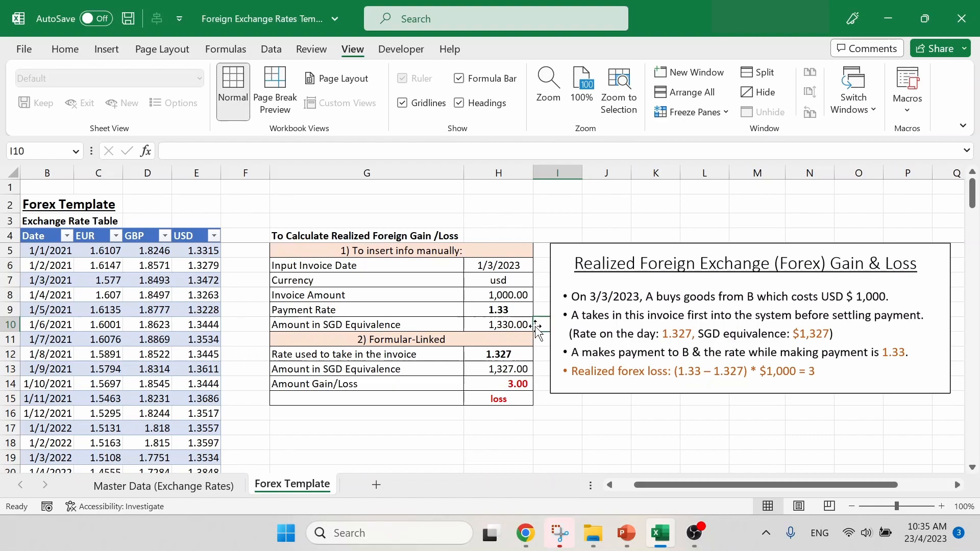
{"action": "mouse_move", "coordinate": [538, 328]}
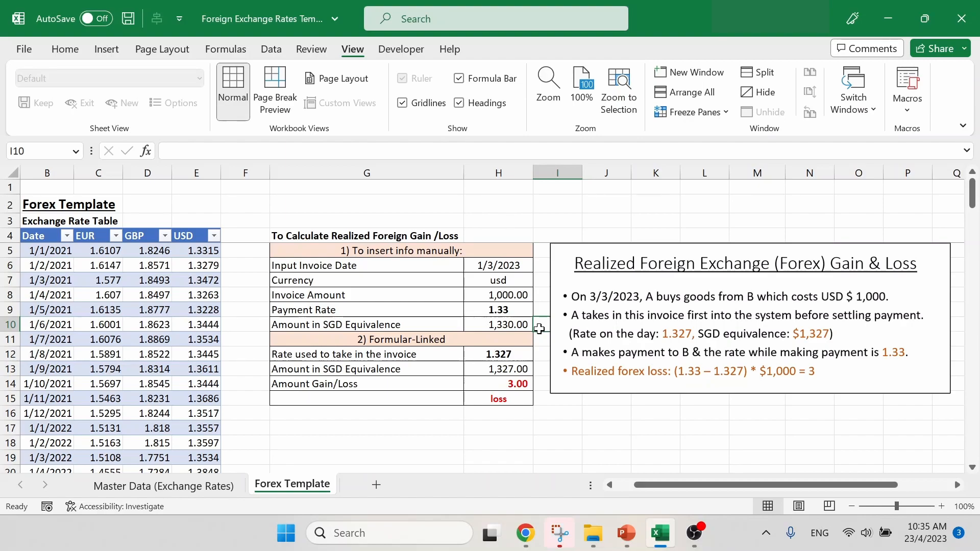
{"action": "mouse_move", "coordinate": [514, 351]}
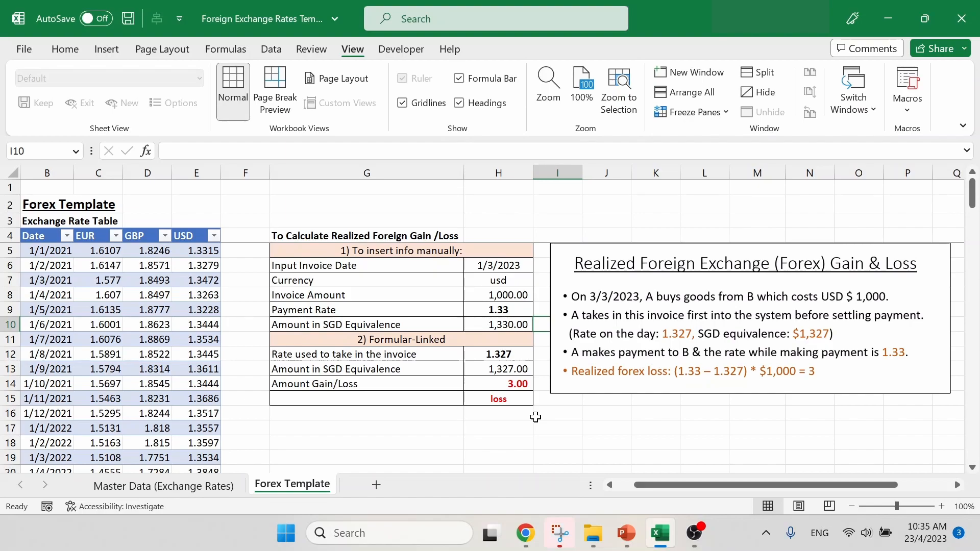
{"action": "mouse_move", "coordinate": [435, 358]}
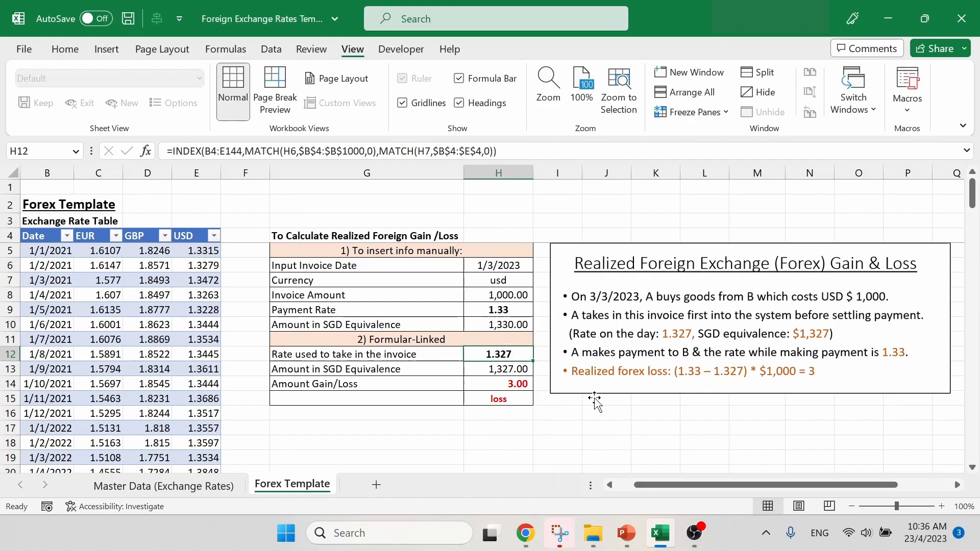
{"action": "mouse_move", "coordinate": [658, 326]}
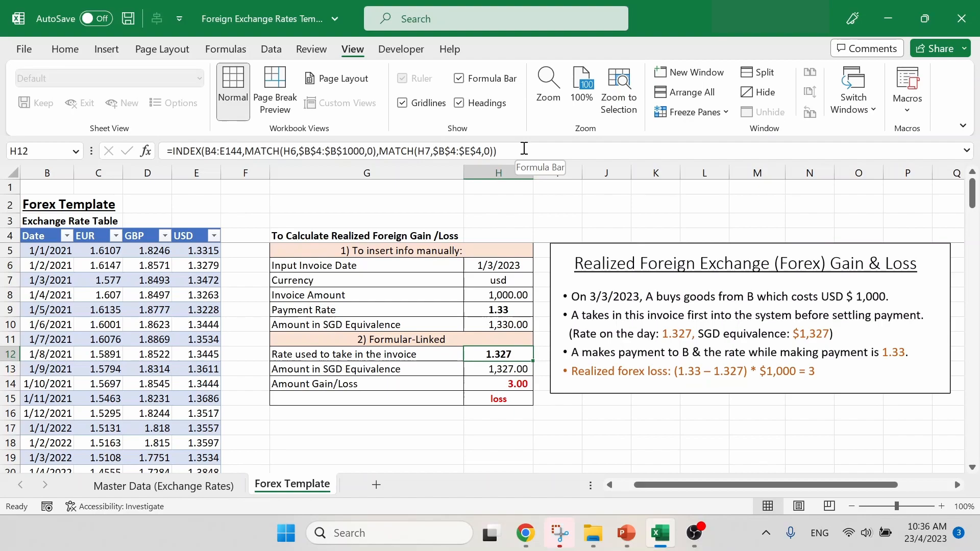
Open the INDEX/MATCH rate lookup formula in H12 for editing.
{"action": "double_click", "coordinate": [498, 354]}
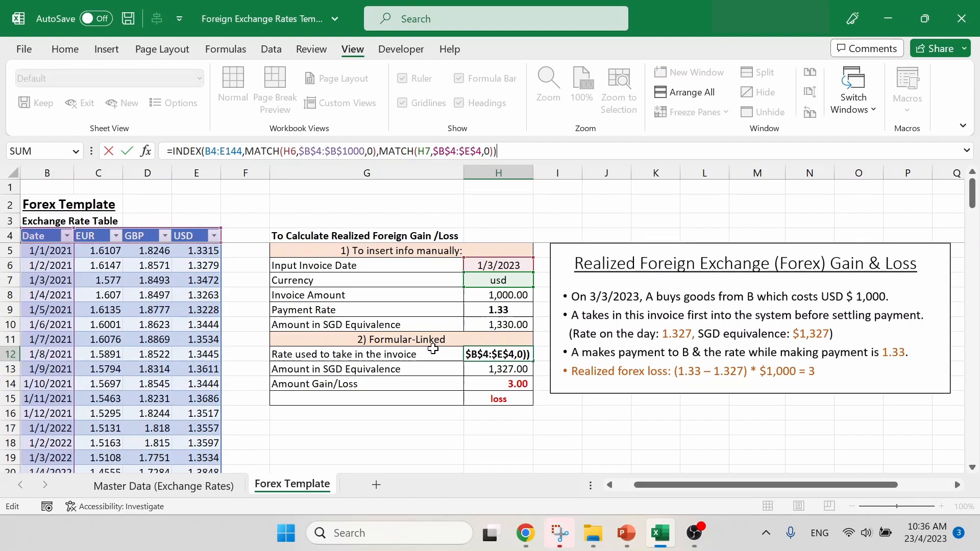
{"action": "mouse_move", "coordinate": [112, 213]}
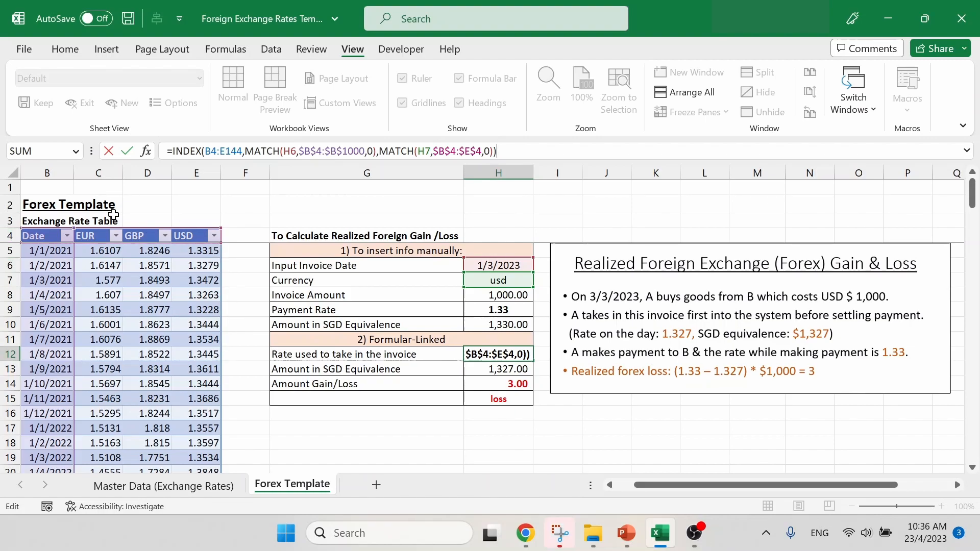
{"action": "mouse_move", "coordinate": [51, 352]}
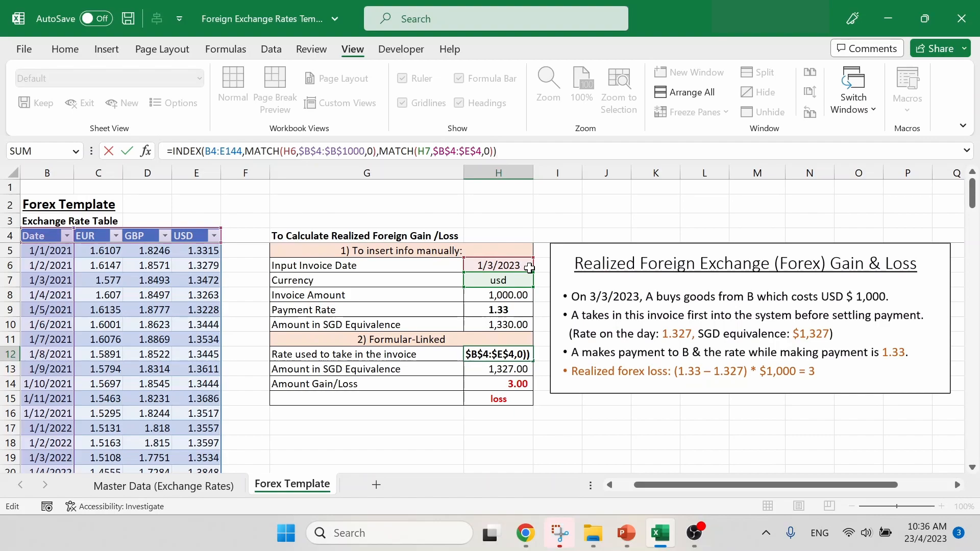
{"action": "mouse_move", "coordinate": [529, 280]}
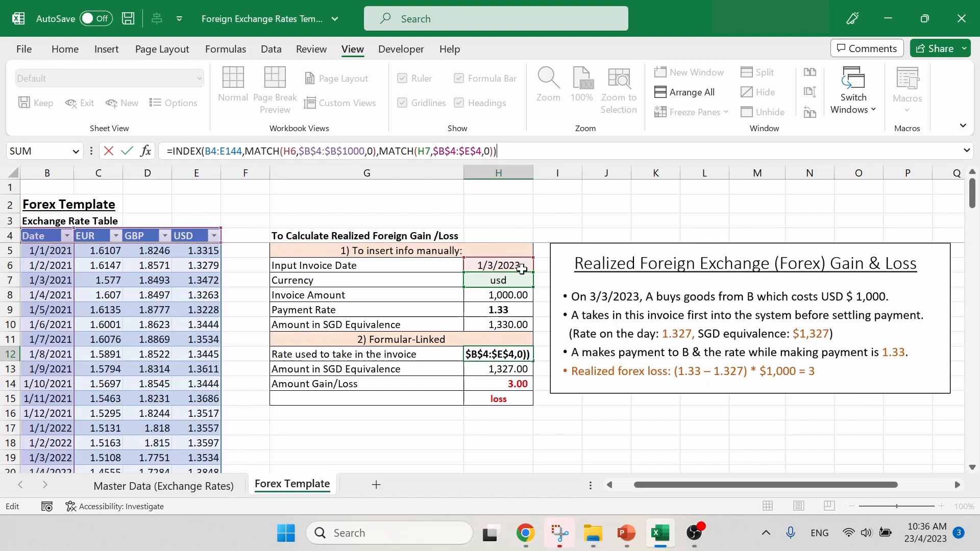
{"action": "mouse_move", "coordinate": [492, 436]}
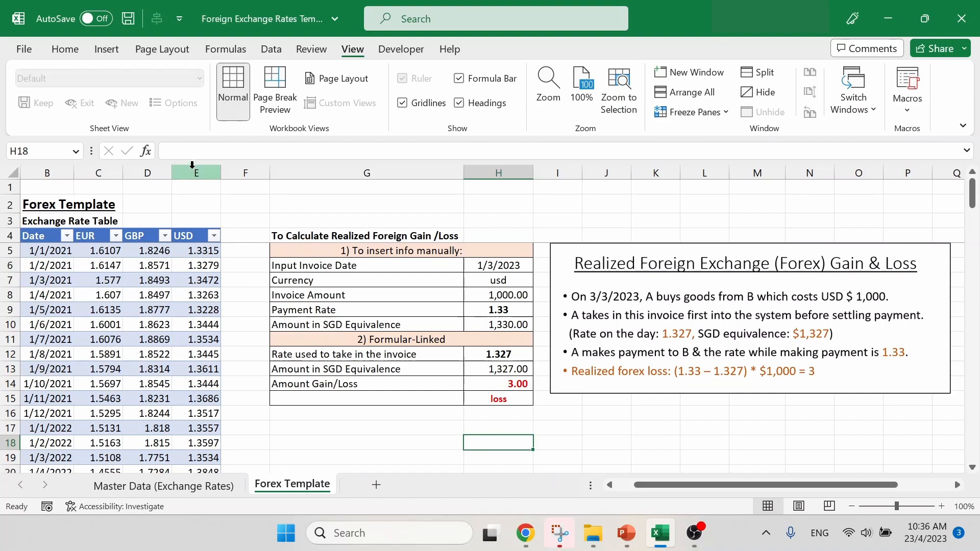
{"action": "left_click", "coordinate": [196, 172]}
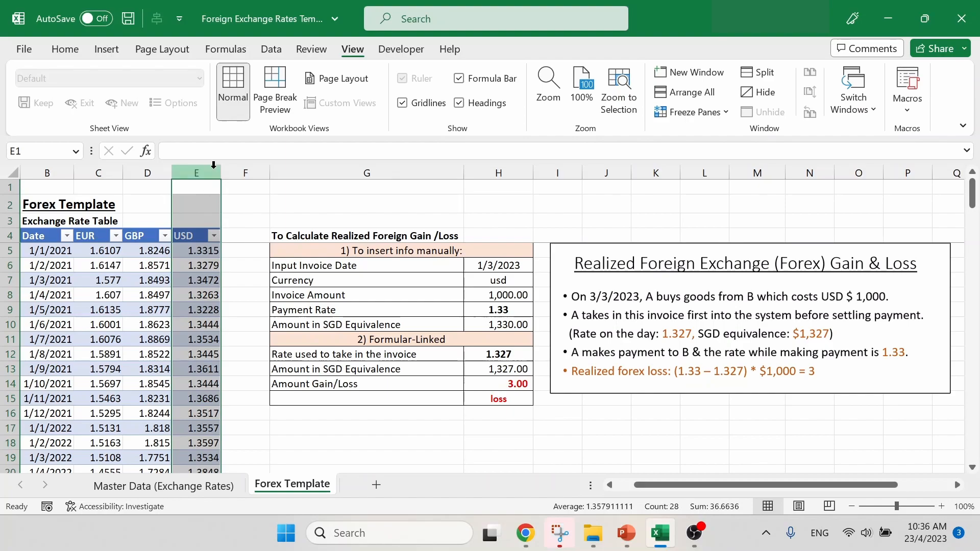
{"action": "mouse_move", "coordinate": [207, 279]}
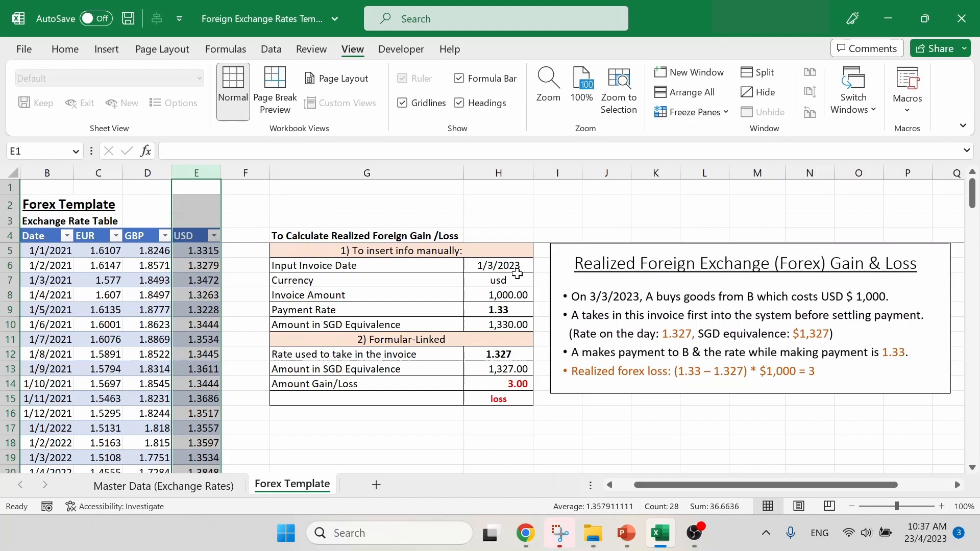
{"action": "scroll", "scroll_direction": "down", "scroll_amount": 3}
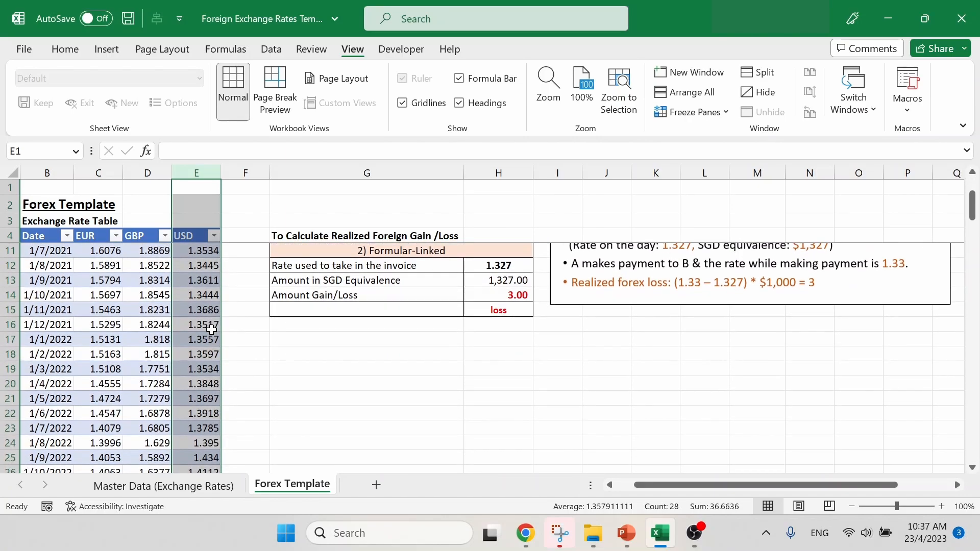
{"action": "scroll", "scroll_direction": "down", "scroll_amount": 3}
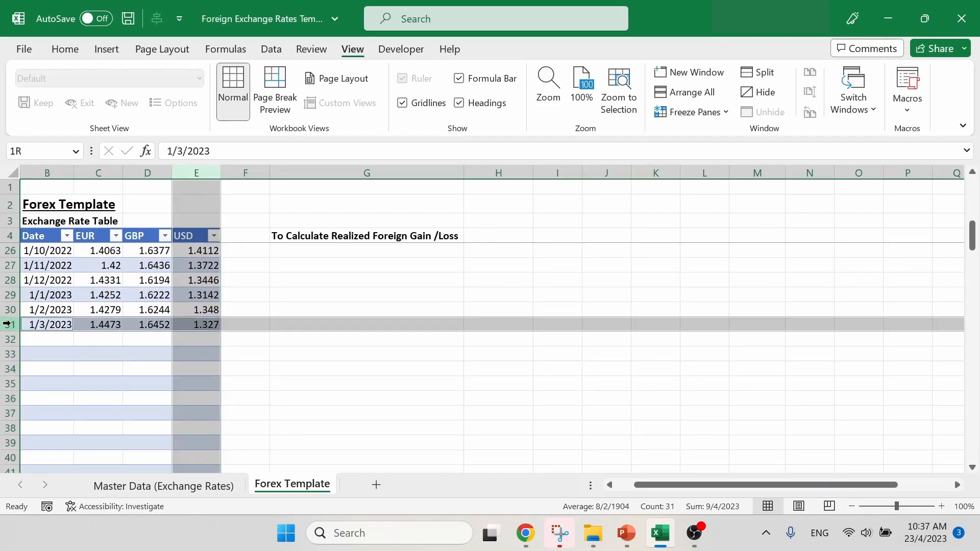
{"action": "left_click", "coordinate": [46, 324]}
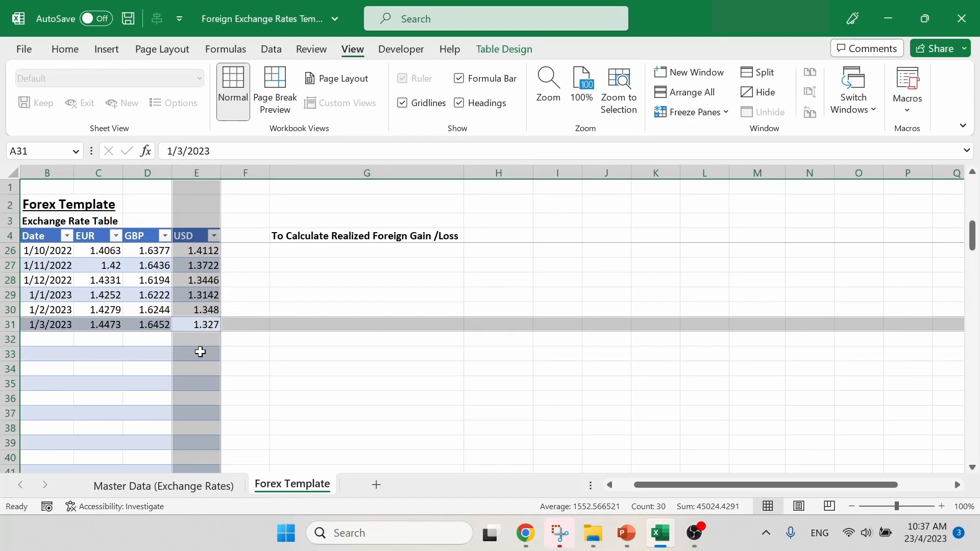
{"action": "mouse_move", "coordinate": [521, 310]}
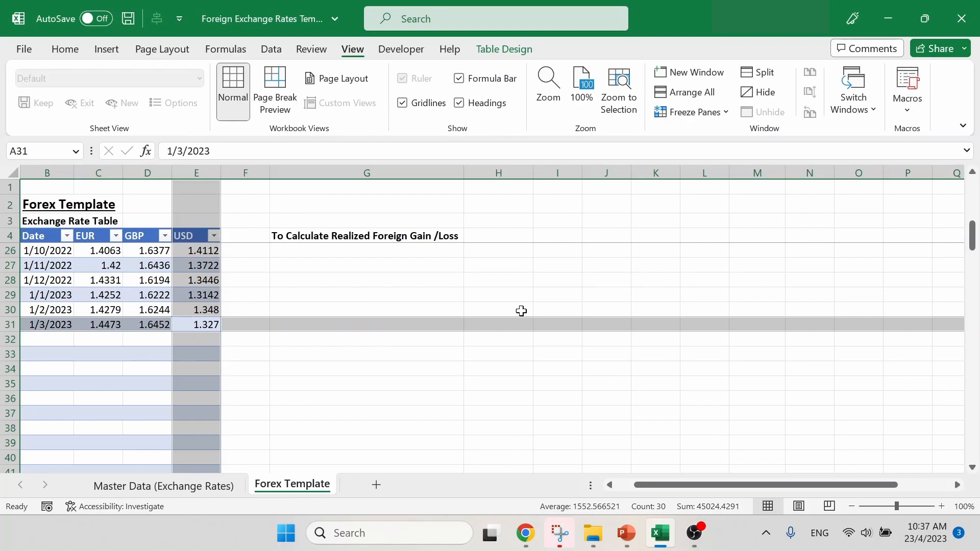
{"action": "scroll", "scroll_direction": "up", "scroll_amount": 3}
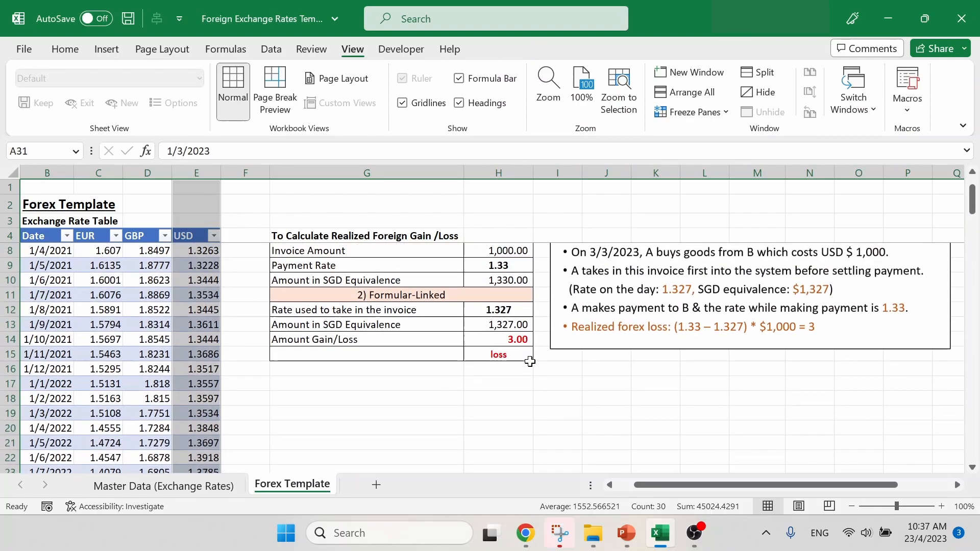
{"action": "left_click", "coordinate": [498, 309]}
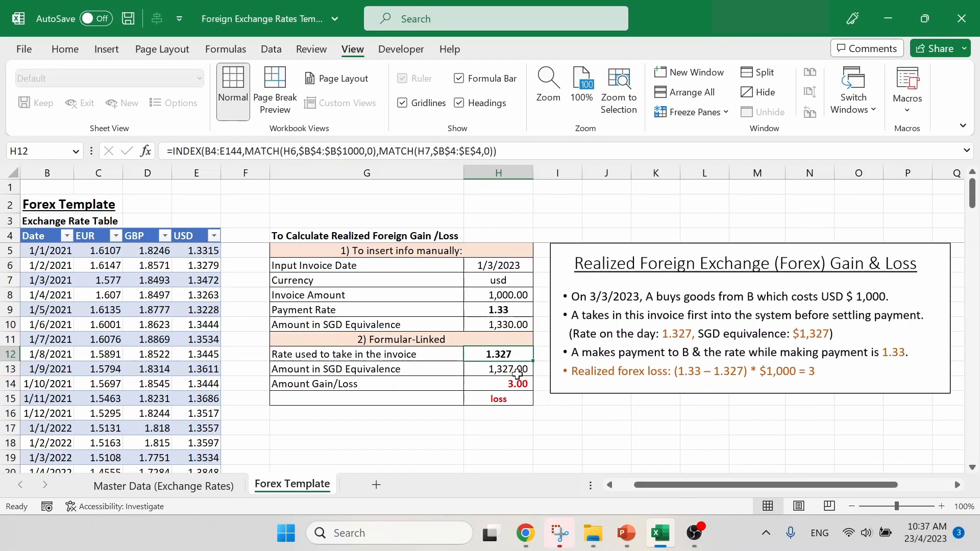
{"action": "left_click", "coordinate": [498, 368]}
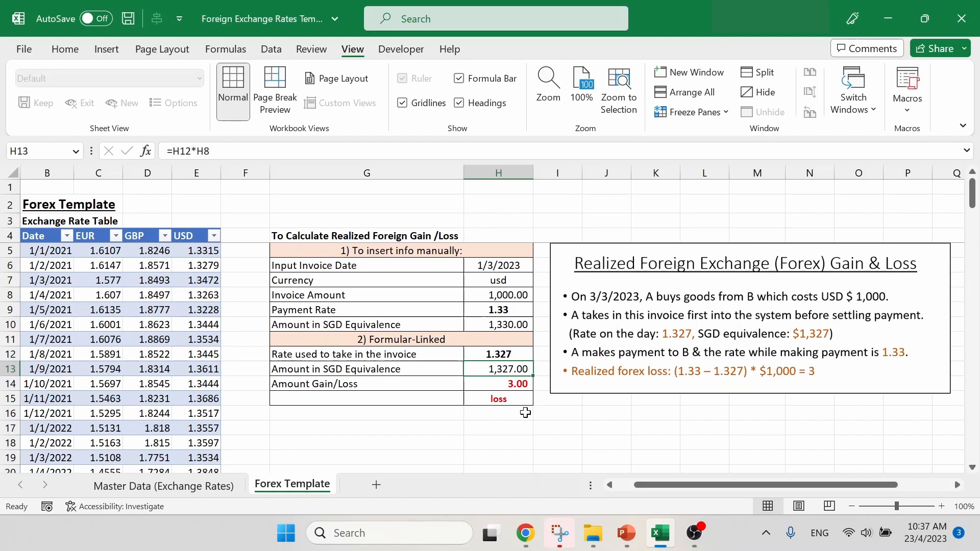
{"action": "mouse_move", "coordinate": [395, 151]}
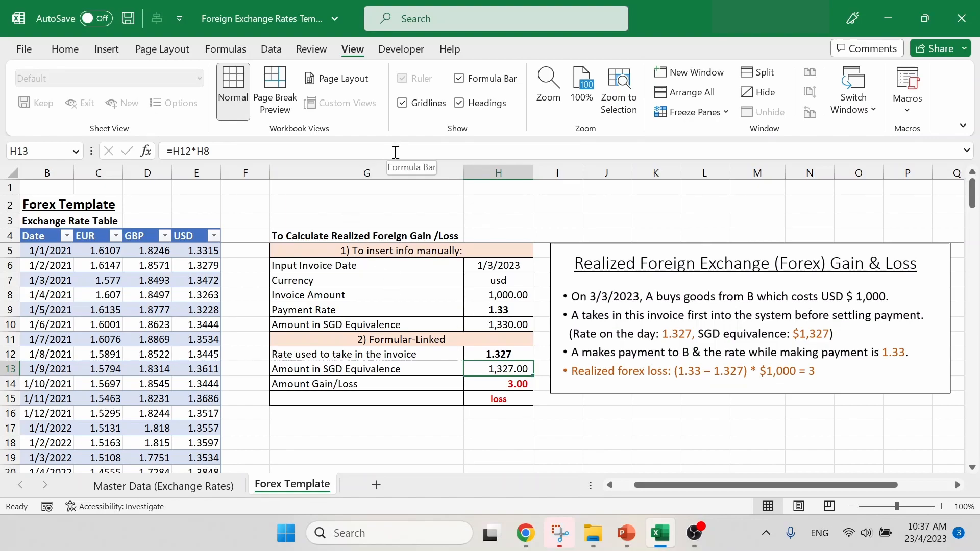
{"action": "double_click", "coordinate": [498, 369]}
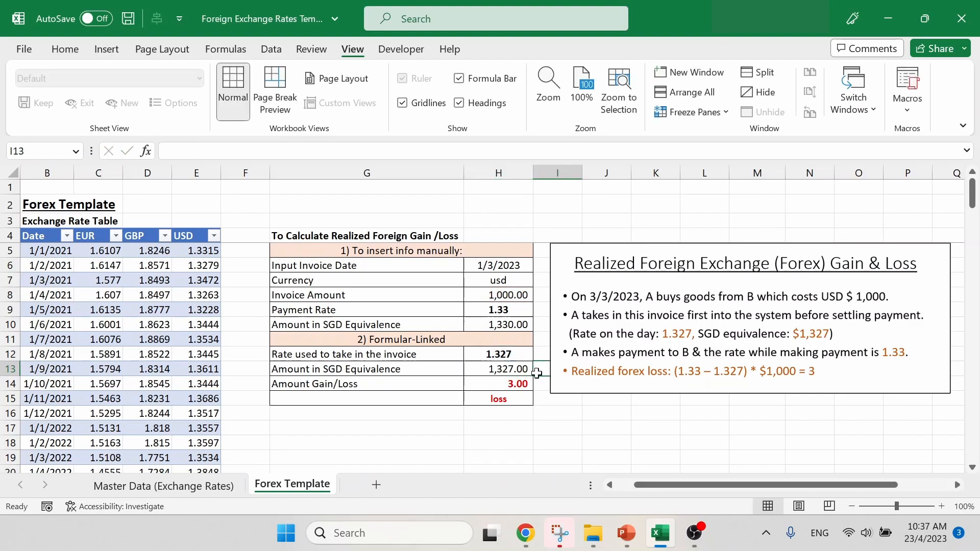
{"action": "mouse_move", "coordinate": [528, 372]}
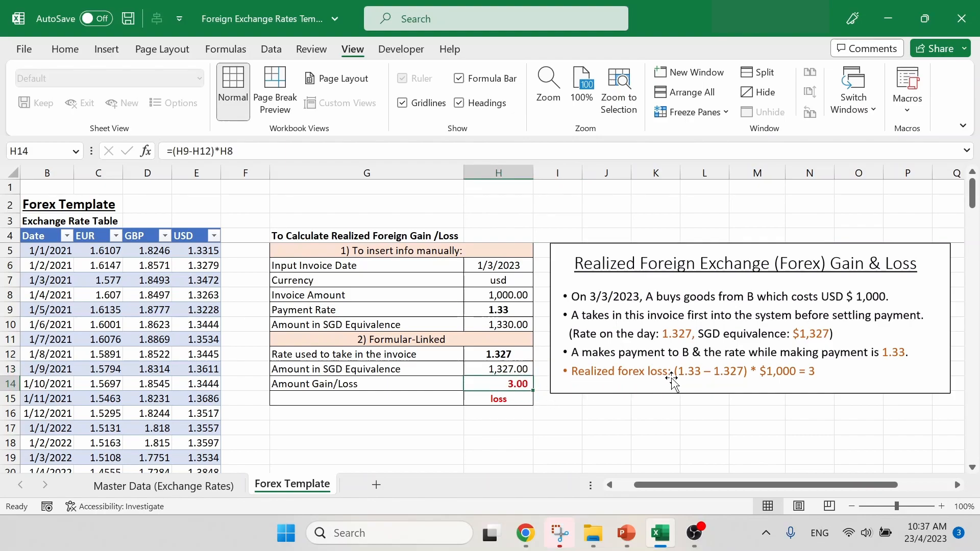
{"action": "mouse_move", "coordinate": [818, 379]}
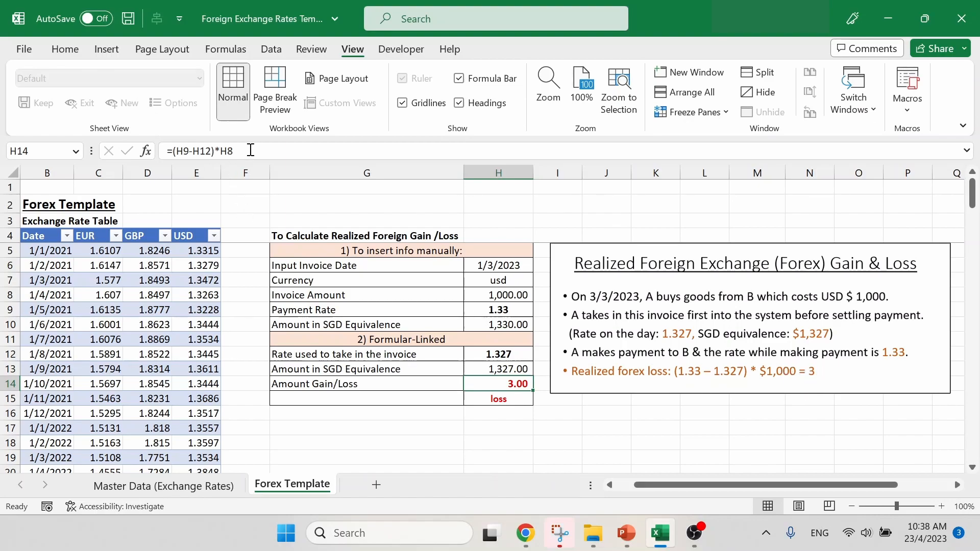
{"action": "double_click", "coordinate": [498, 382]}
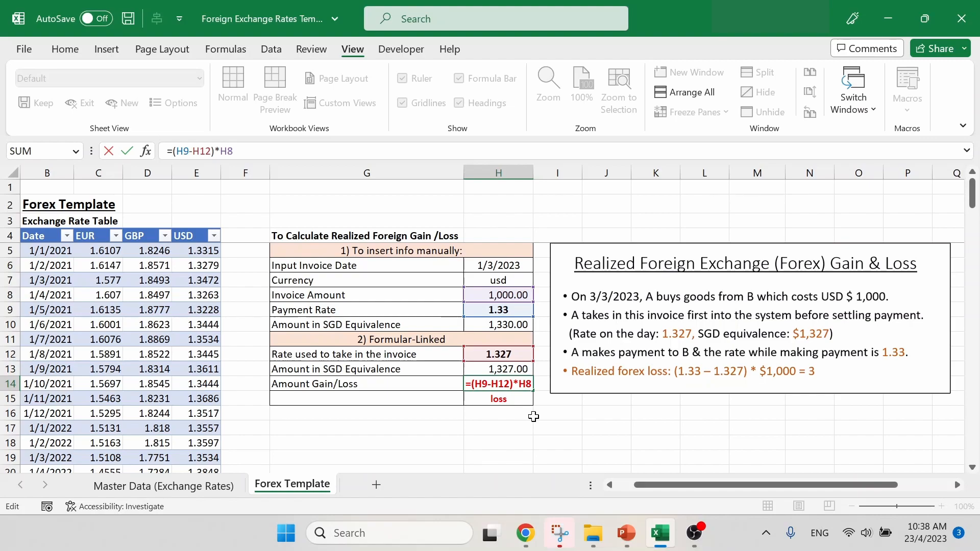
{"action": "left_click", "coordinate": [498, 309]}
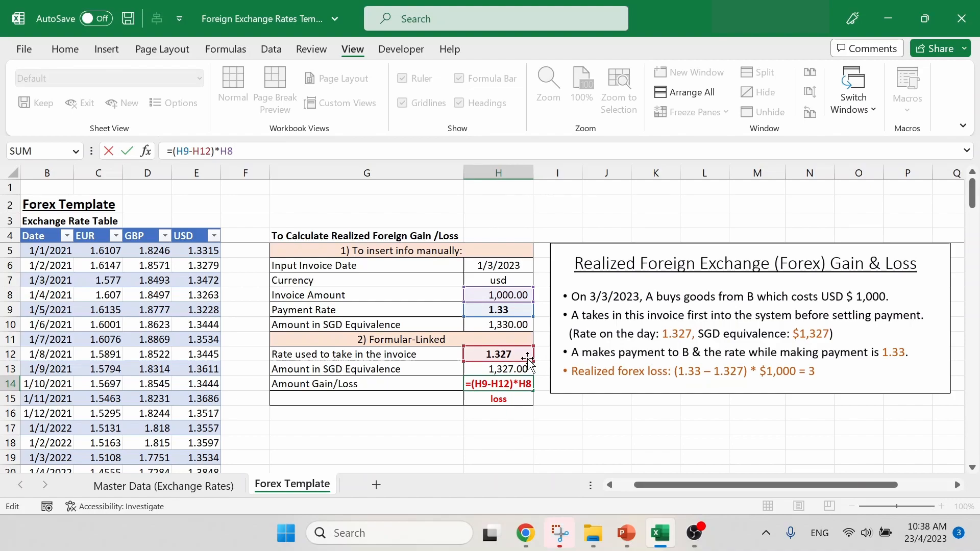
{"action": "left_click", "coordinate": [498, 295]}
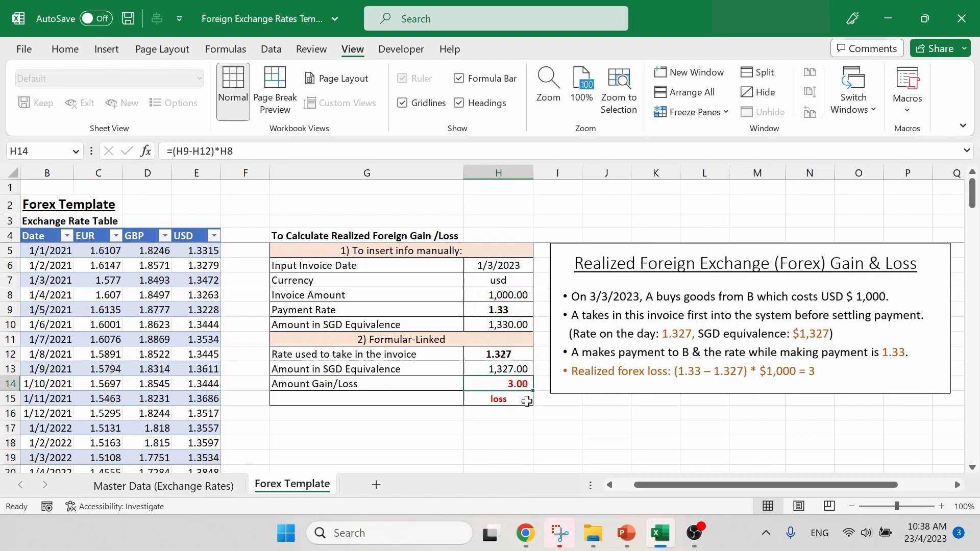
{"action": "left_click", "coordinate": [498, 399]}
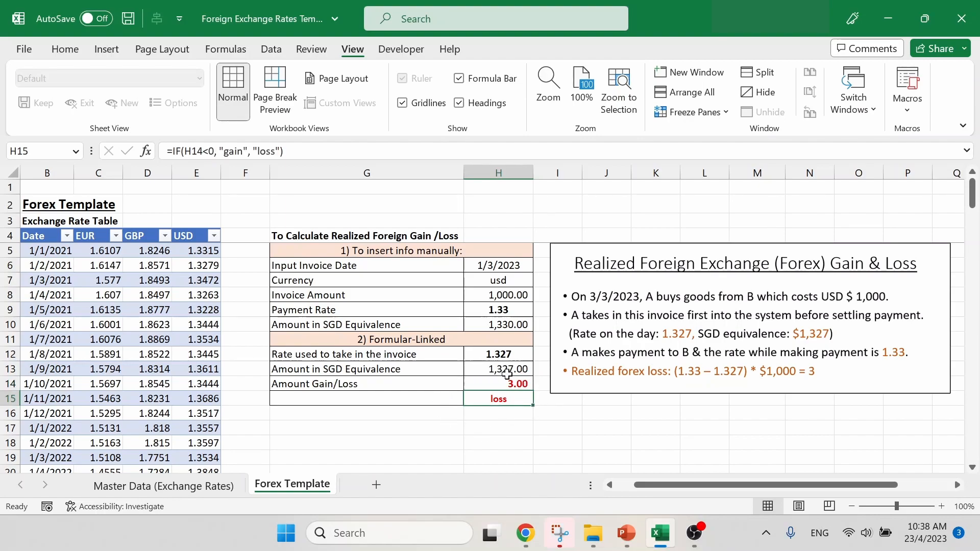
{"action": "left_click", "coordinate": [605, 442]}
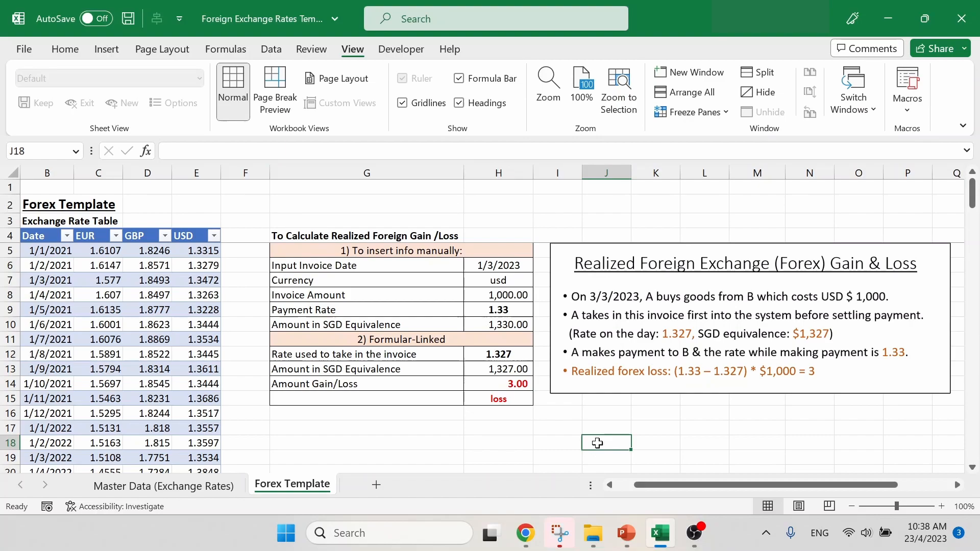